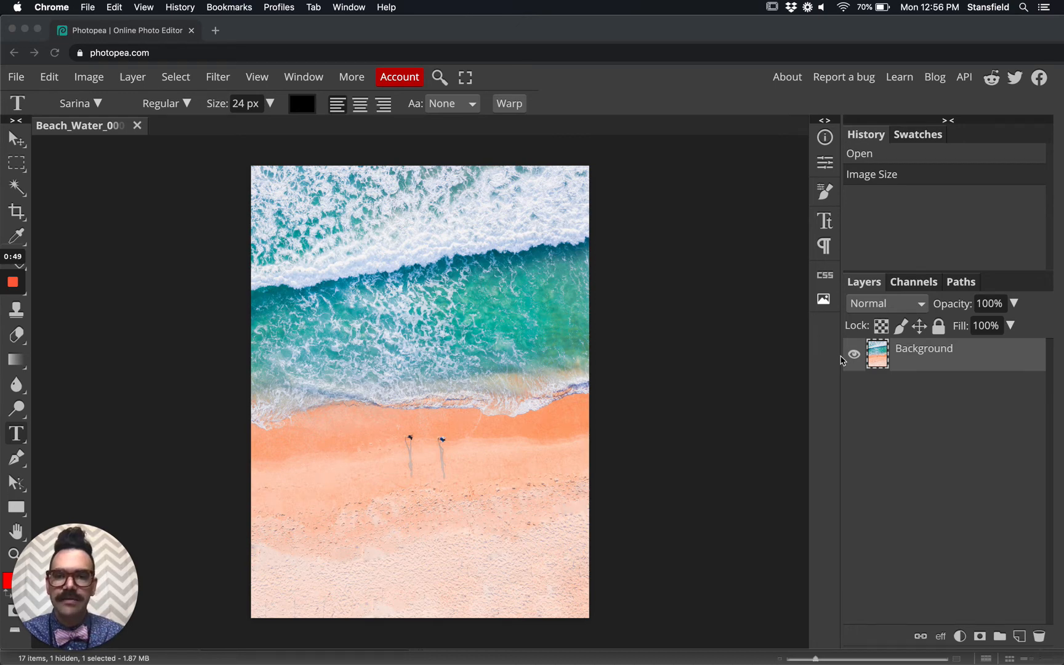
mouse_move(431, 445)
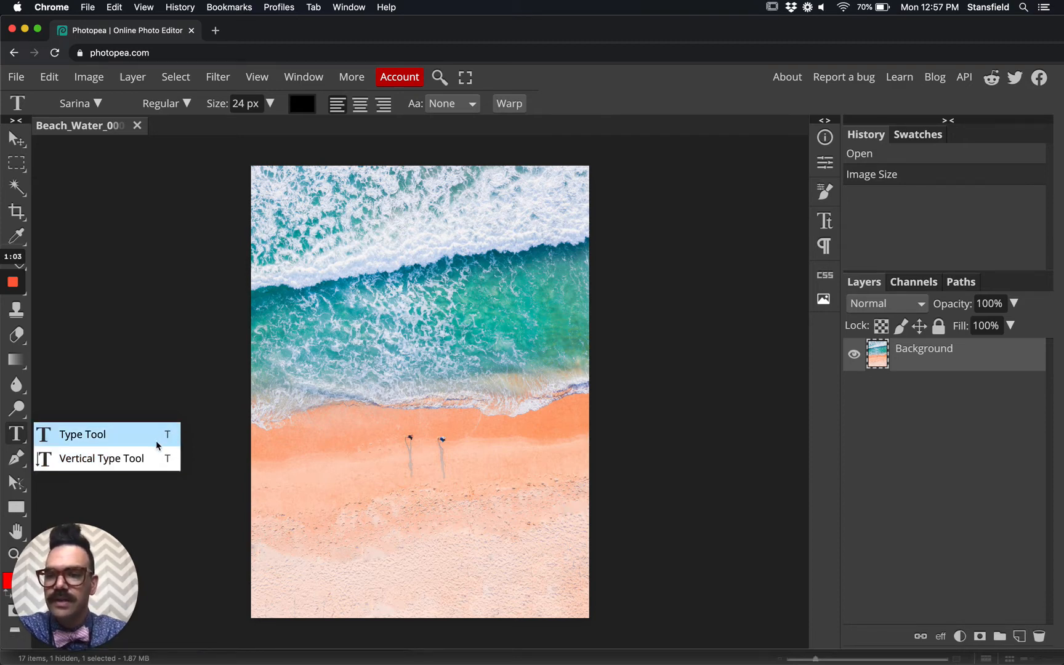
mouse_move(154, 435)
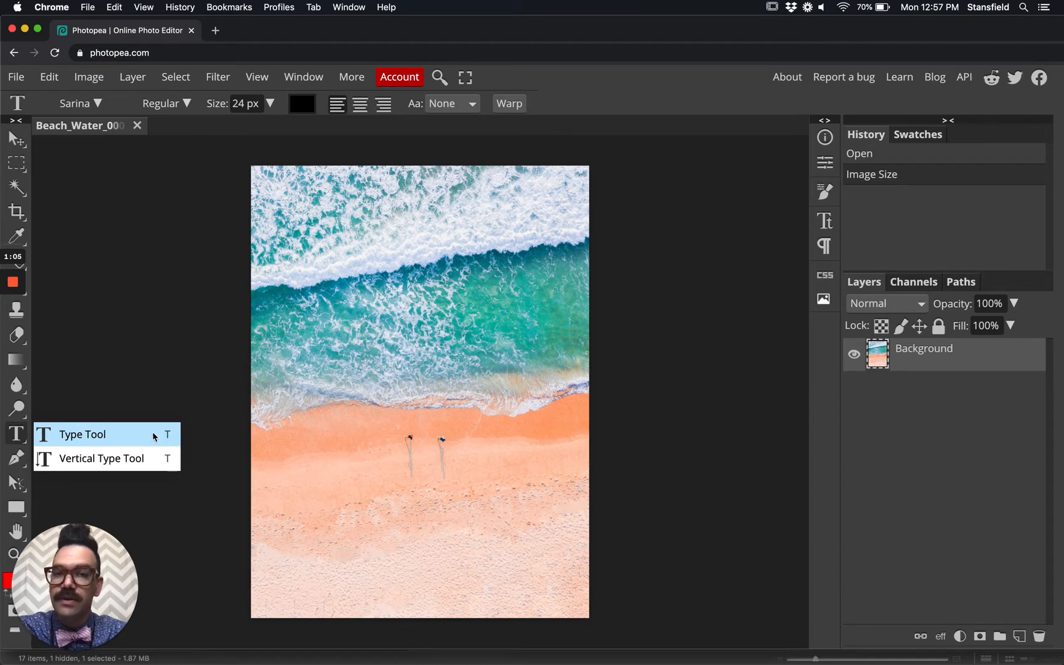
mouse_move(169, 446)
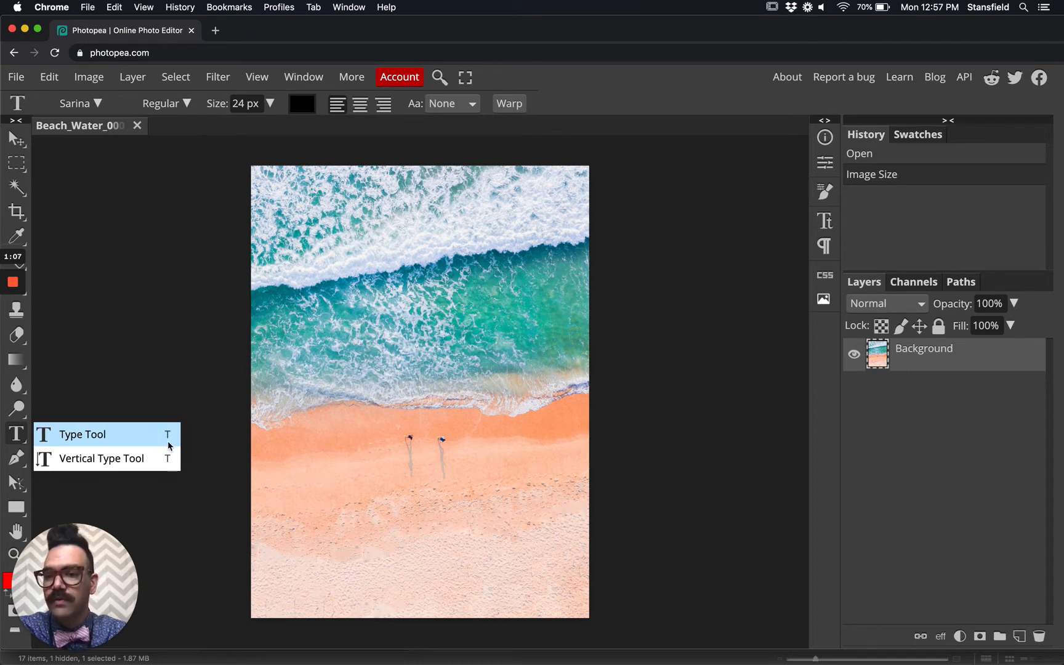
mouse_move(159, 434)
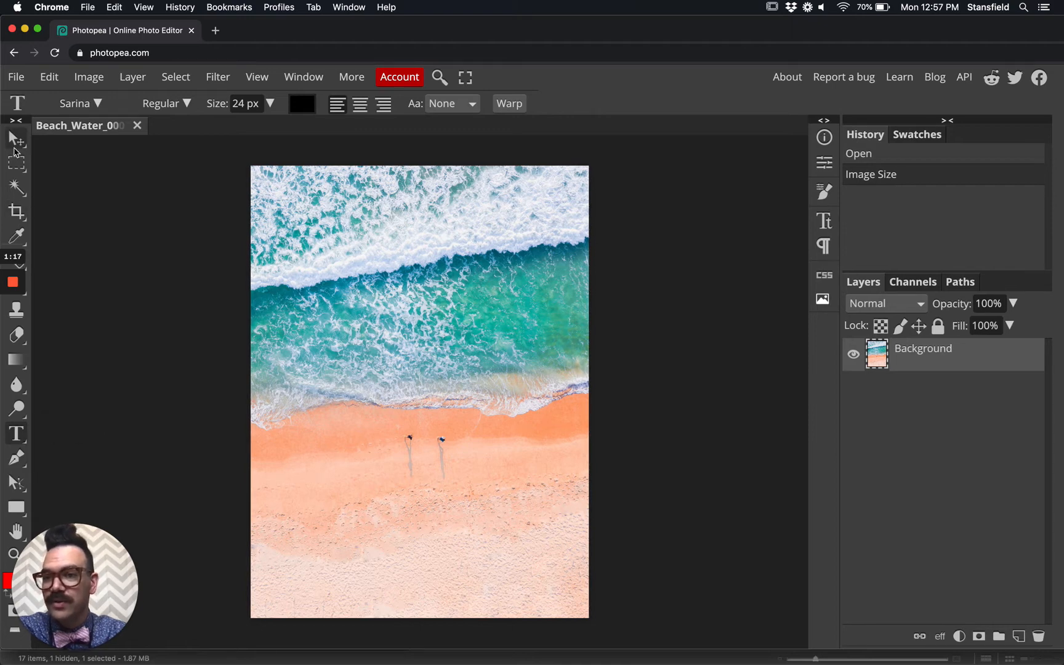
Select the Type tool and choose the Sarina script font from all font categories
click(14, 139)
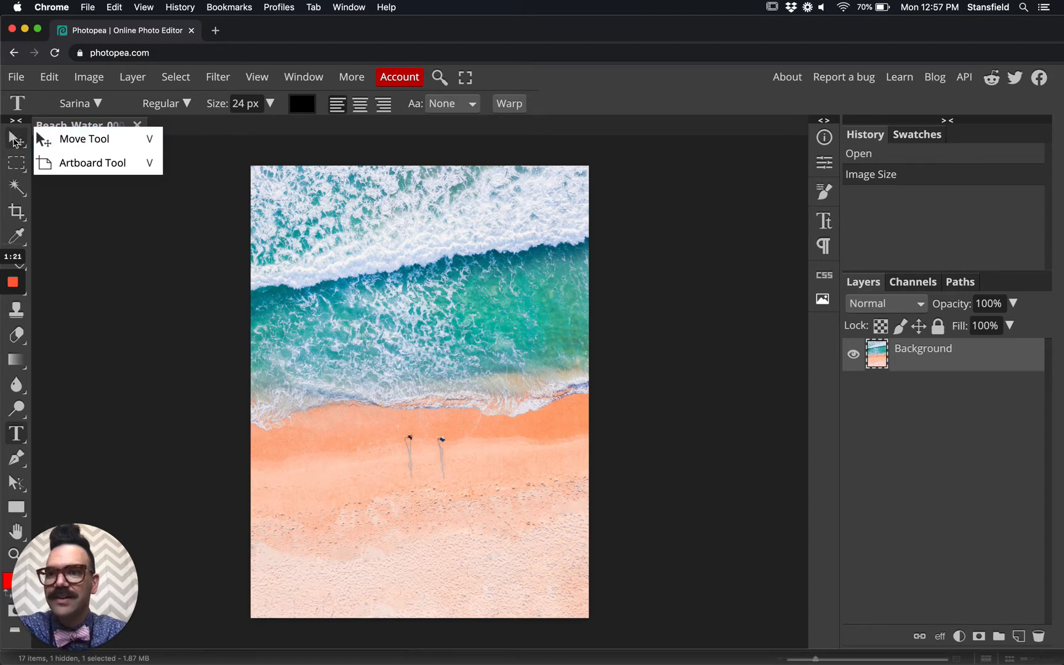
click(85, 138)
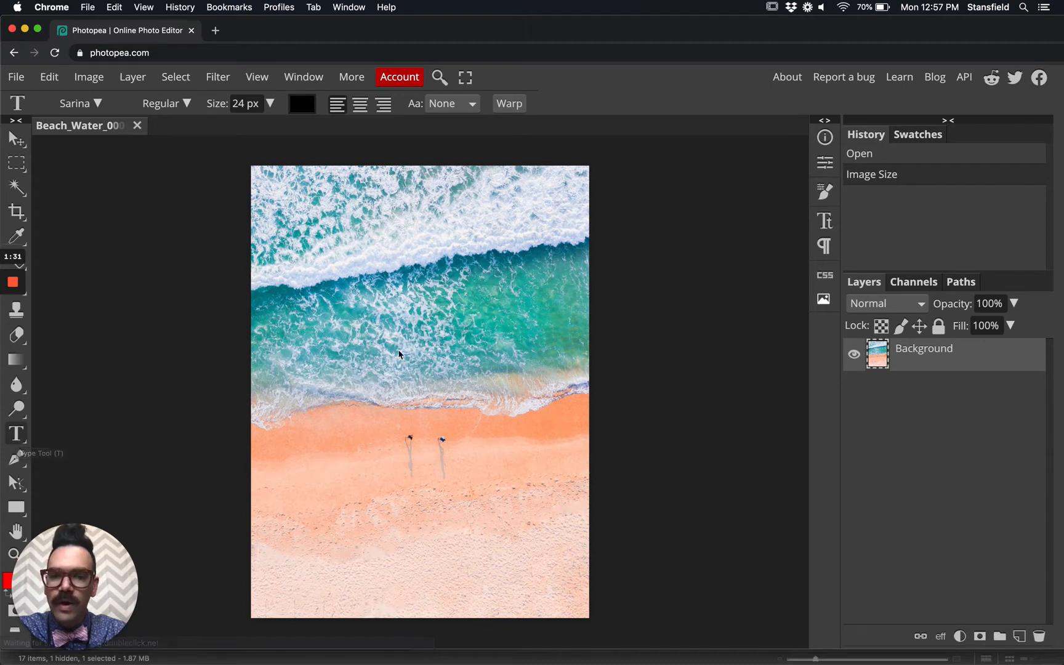
mouse_move(210, 169)
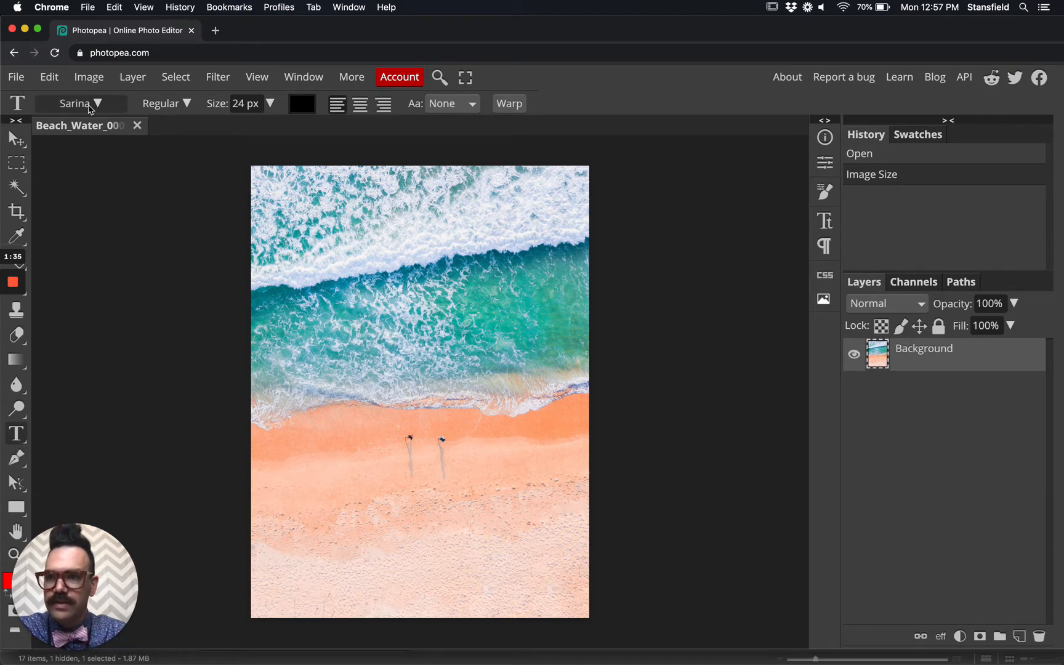
click(80, 103)
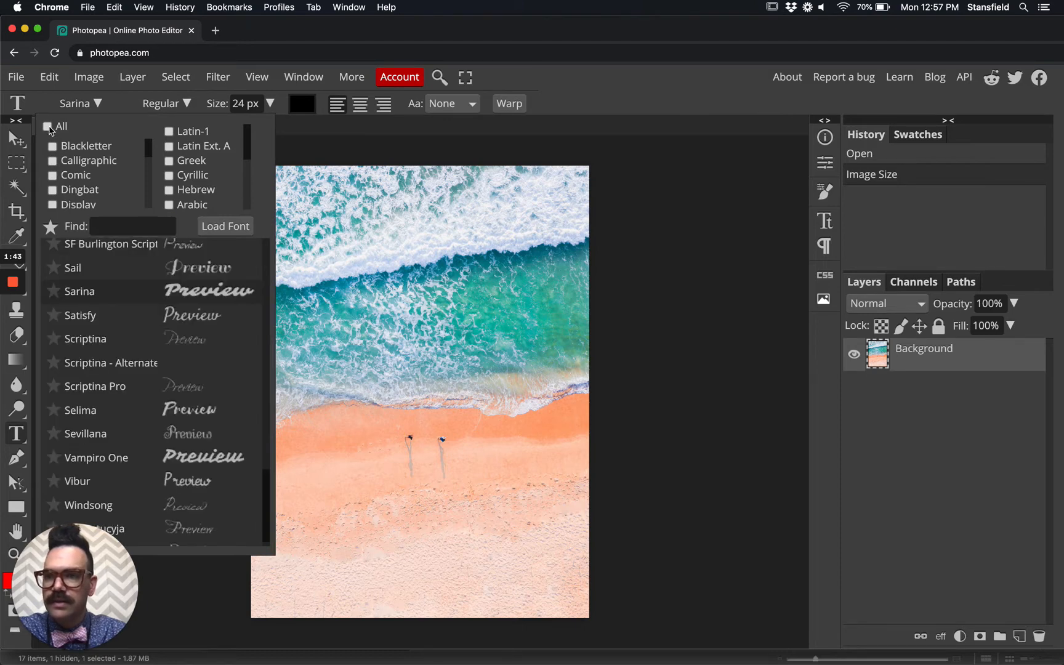
click(48, 127)
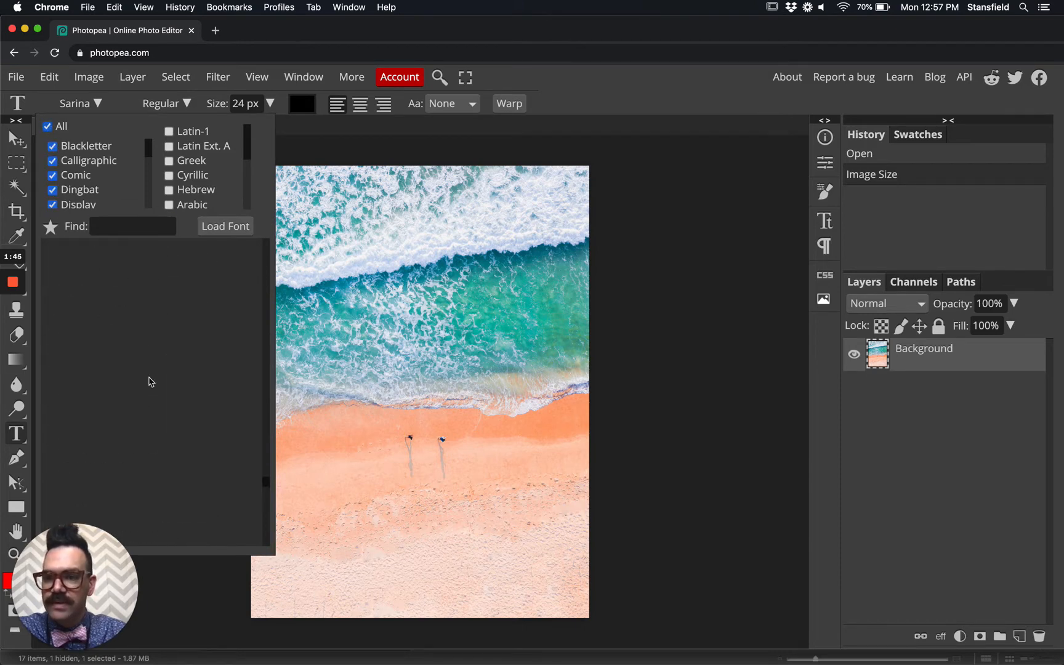
scroll(down, 3)
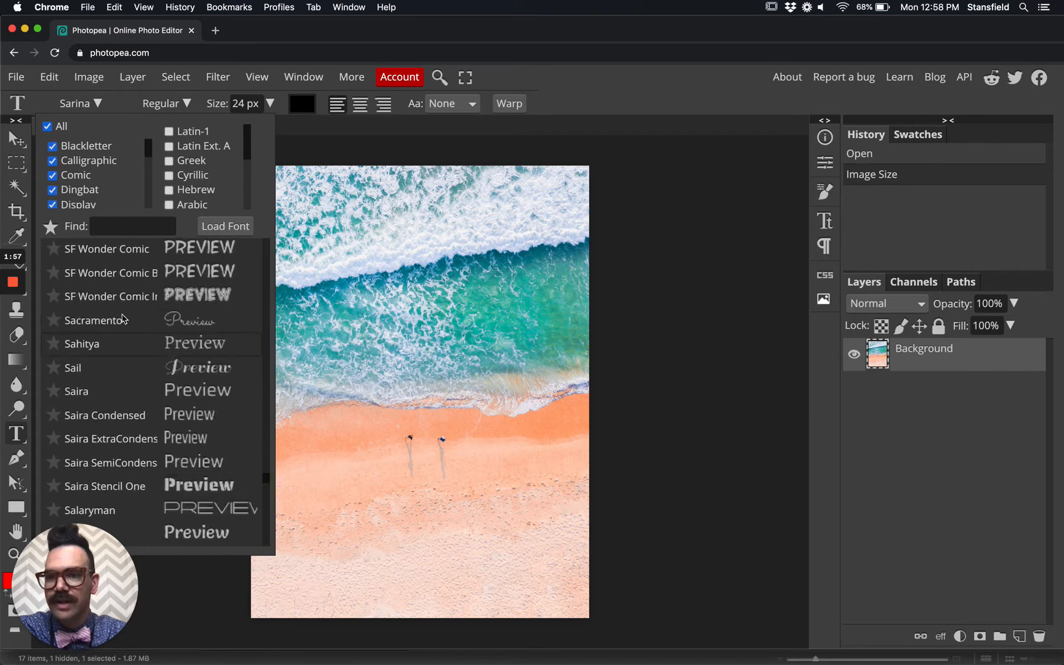
mouse_move(117, 319)
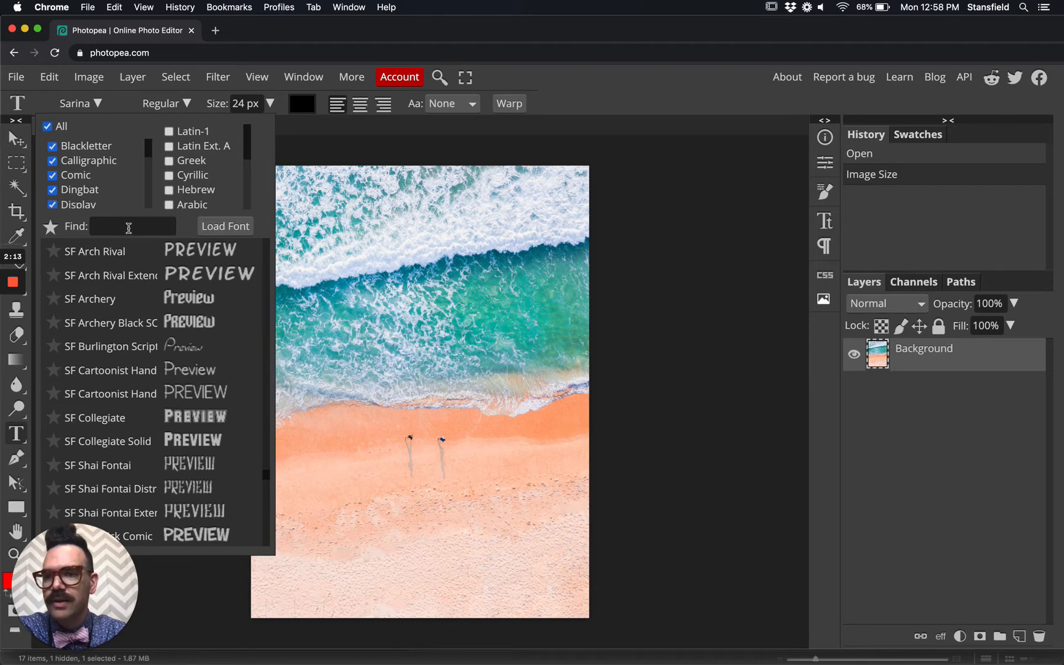
text(sarina)
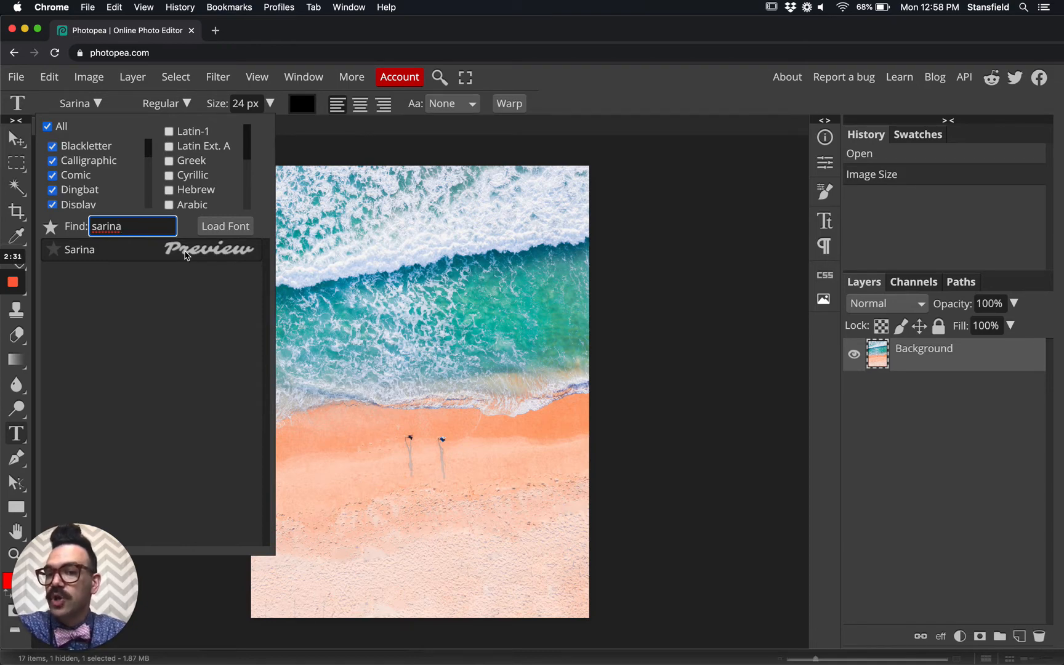
click(80, 249)
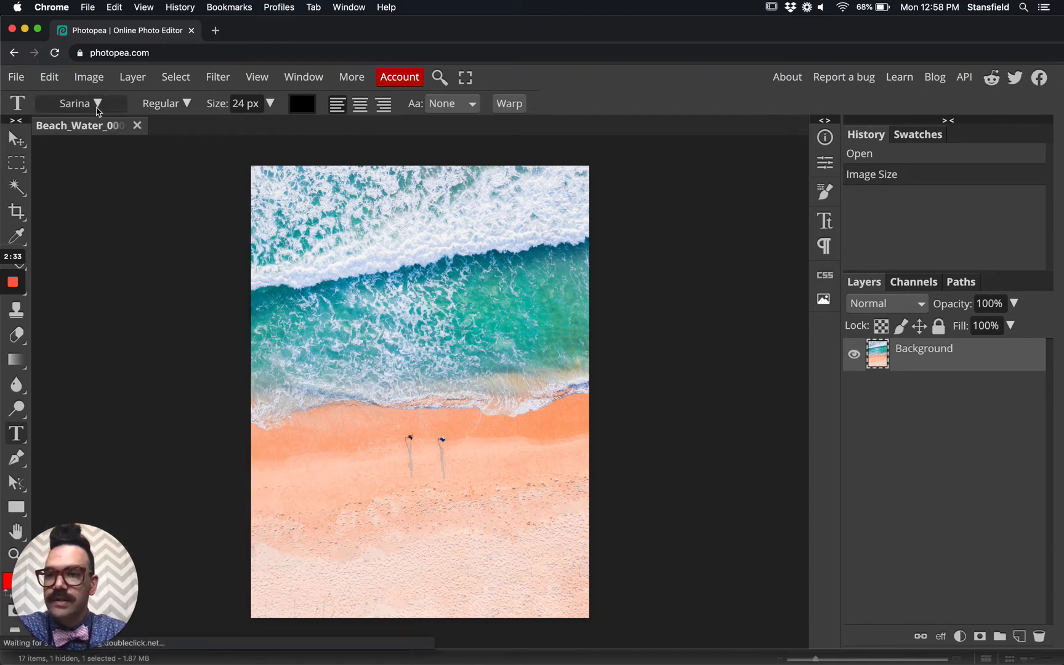
click(167, 102)
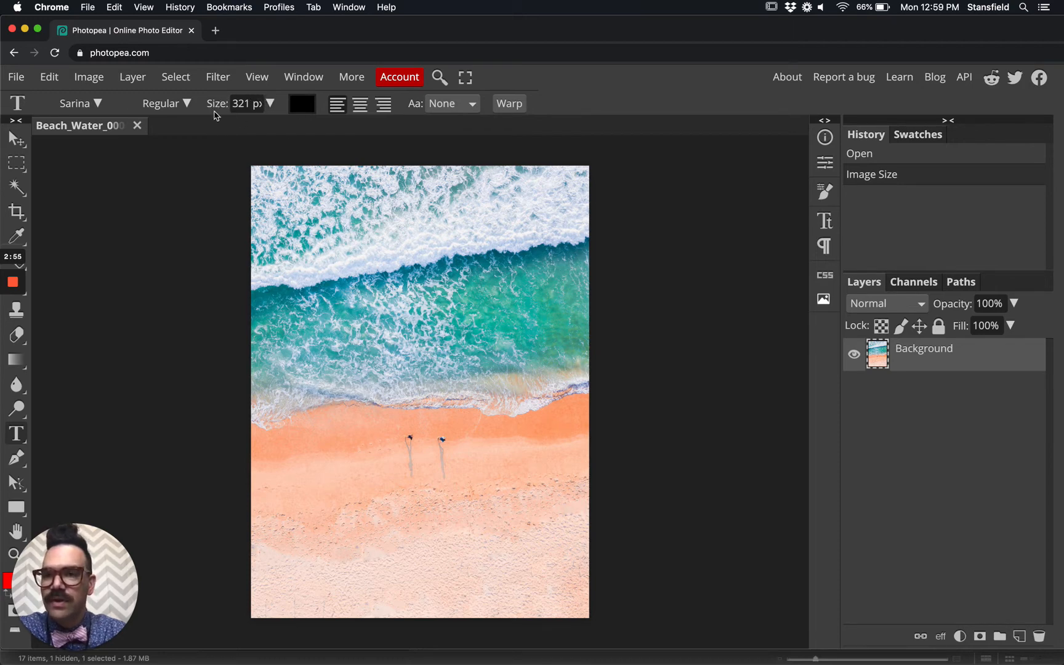
Set the Type tool's text size to 150 px
click(270, 103)
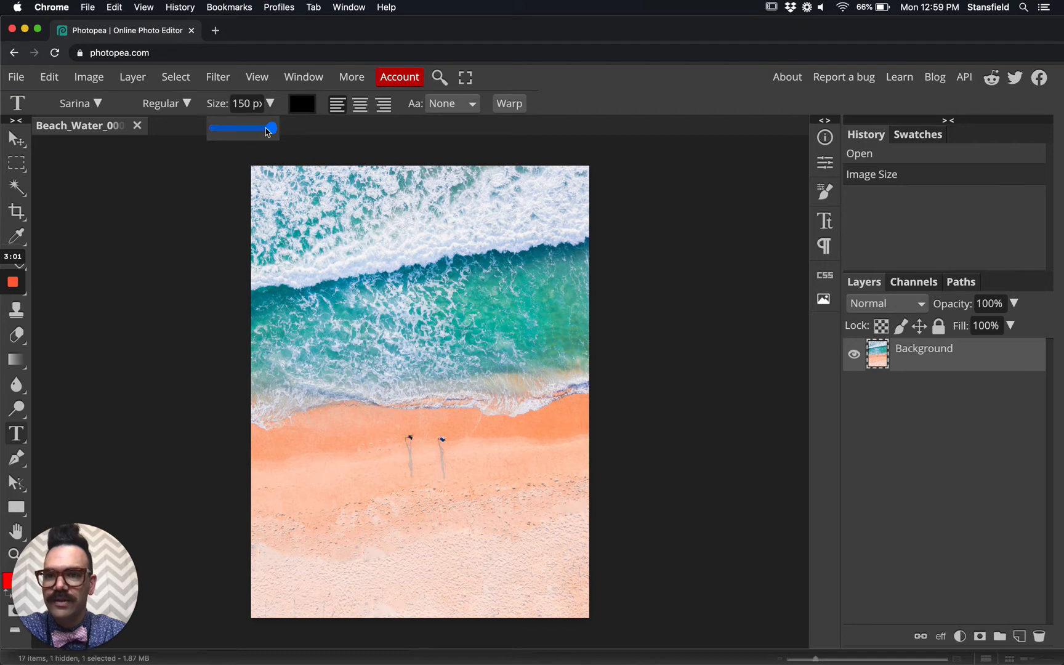
drag(271, 129, 255, 129)
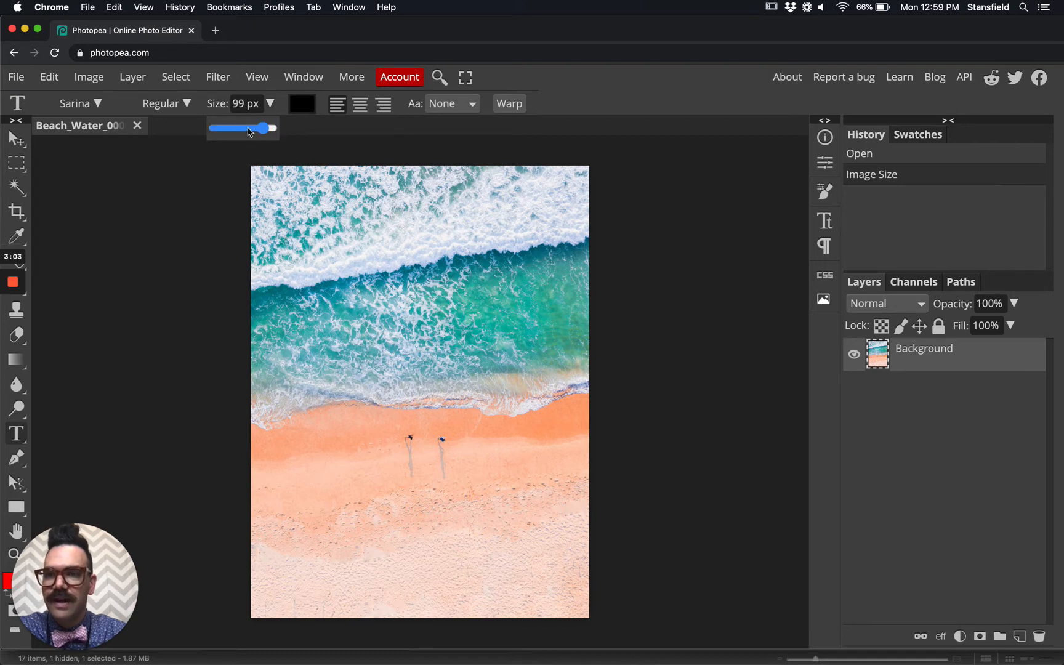
drag(260, 128, 274, 128)
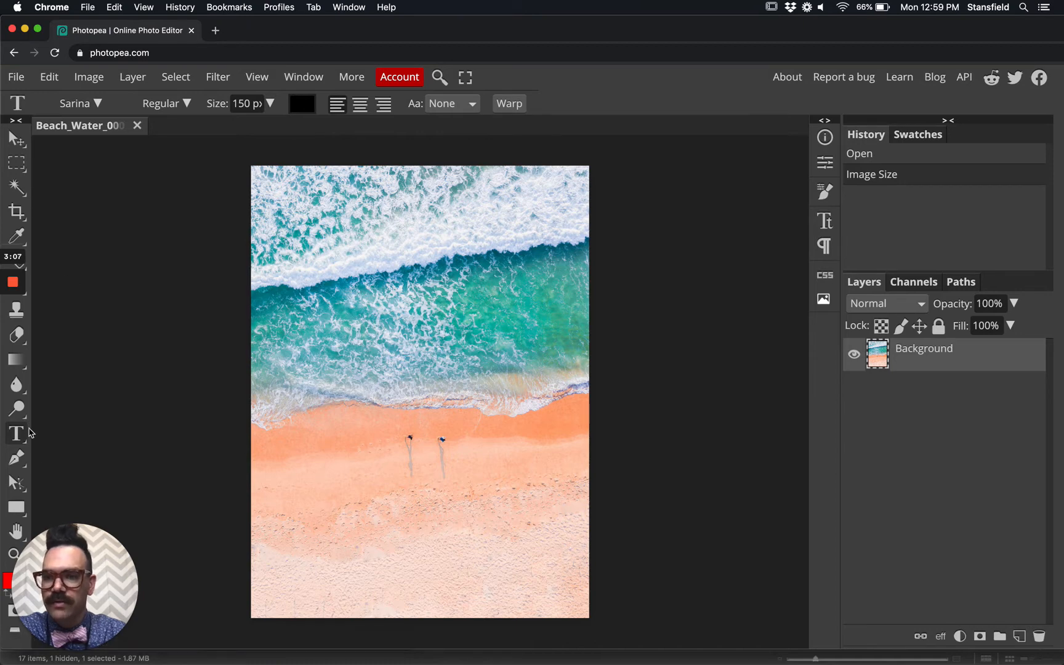
Add a 'Water' text layer in Sarina across the ocean, about 504 px
click(363, 359)
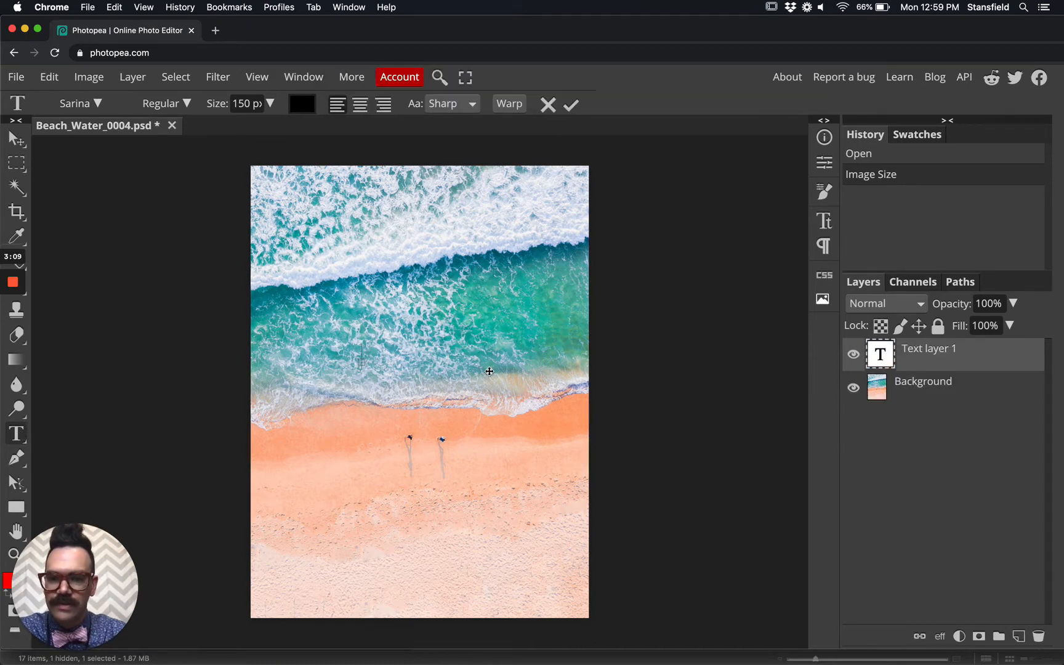
text(w)
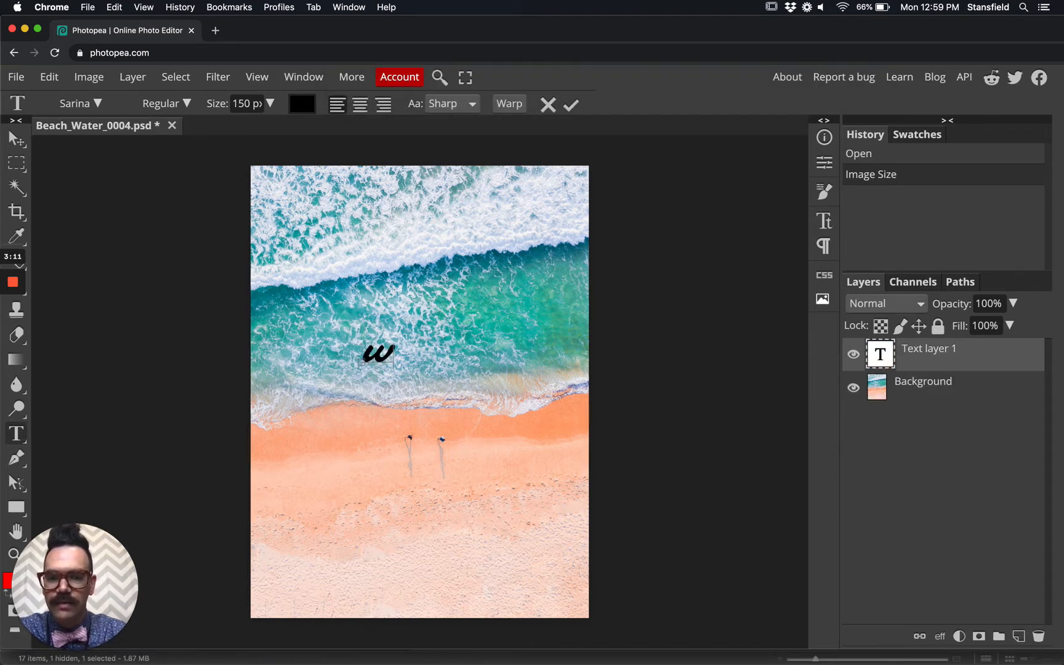
text(Water)
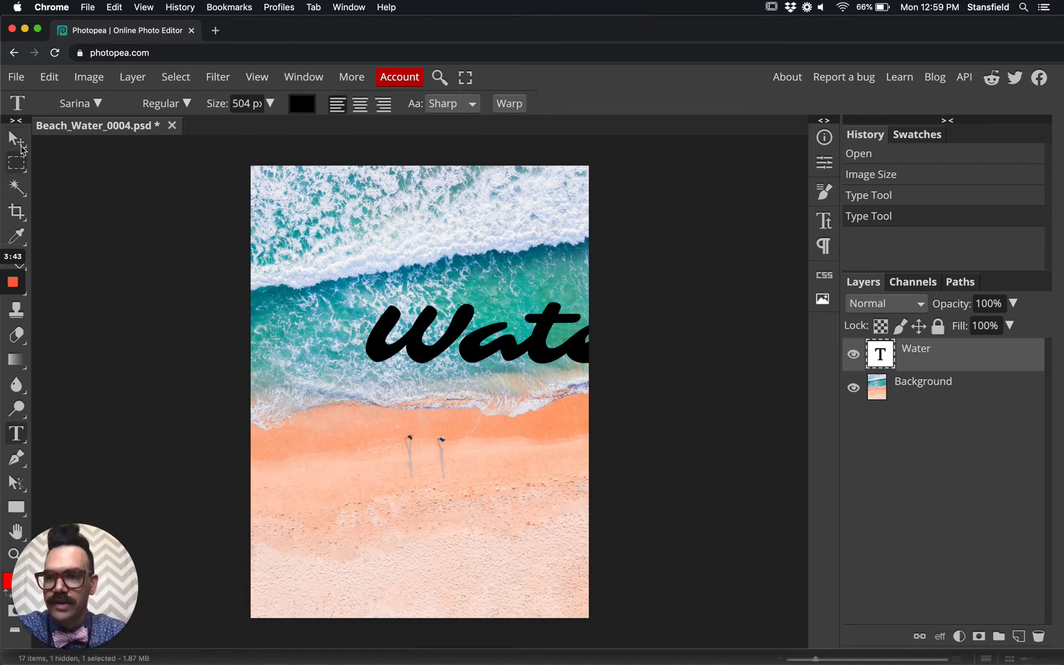
Rotate the Water text to -8.3° and position it just over the waves
click(14, 138)
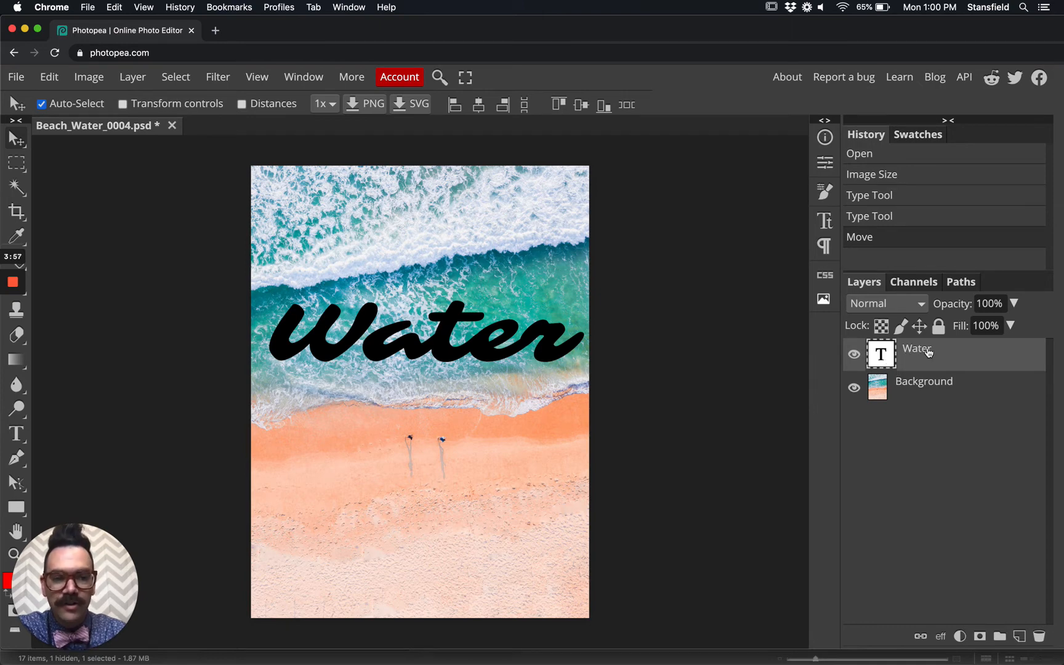
mouse_move(768, 351)
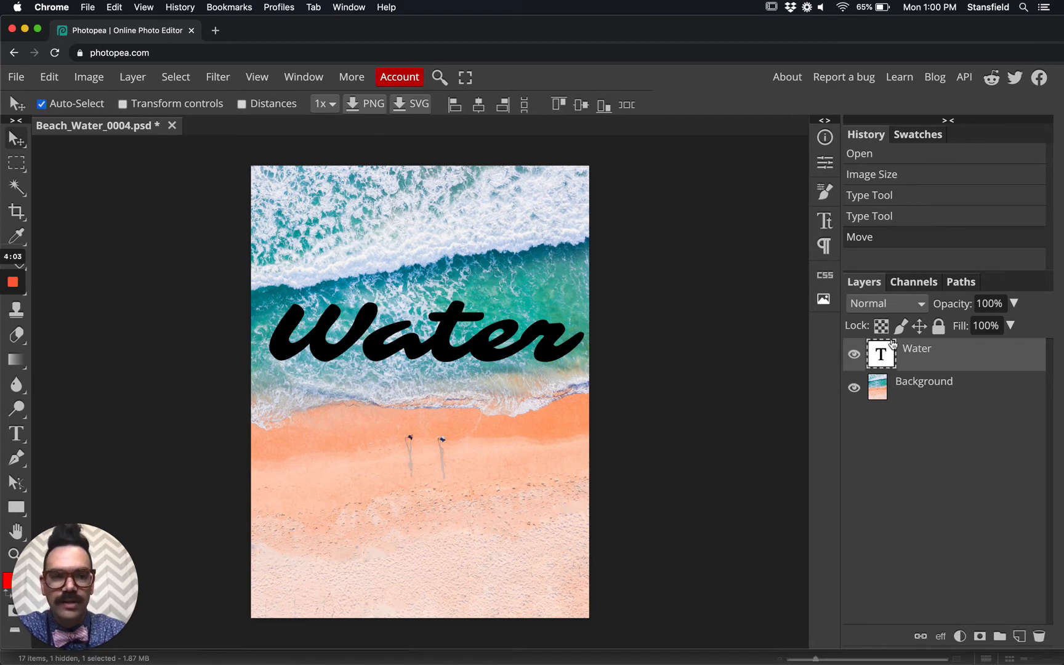
mouse_move(304, 339)
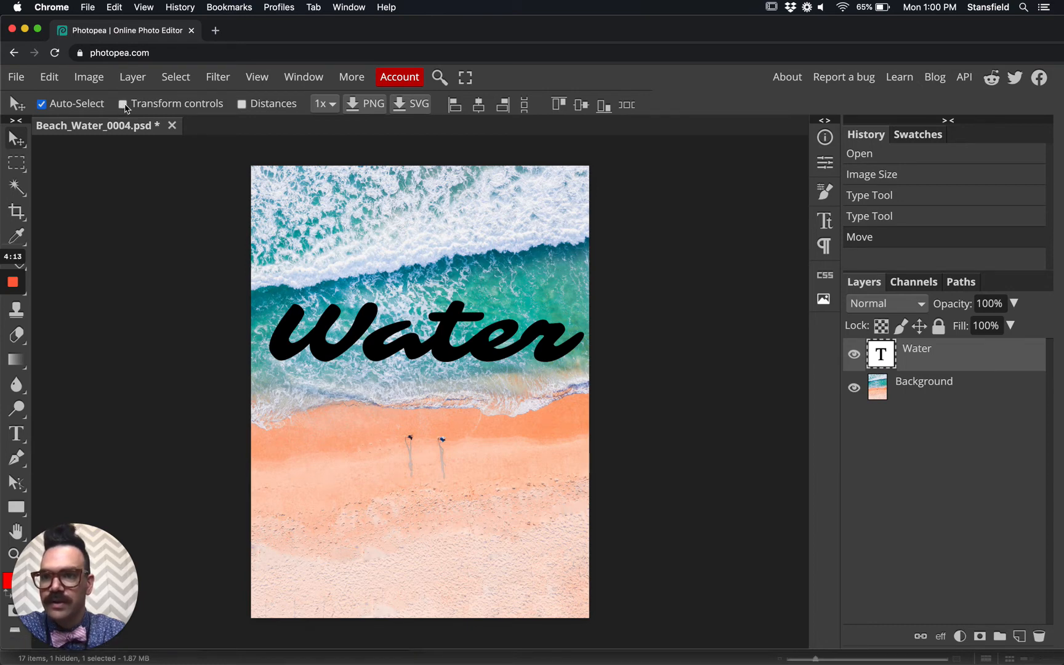
click(122, 104)
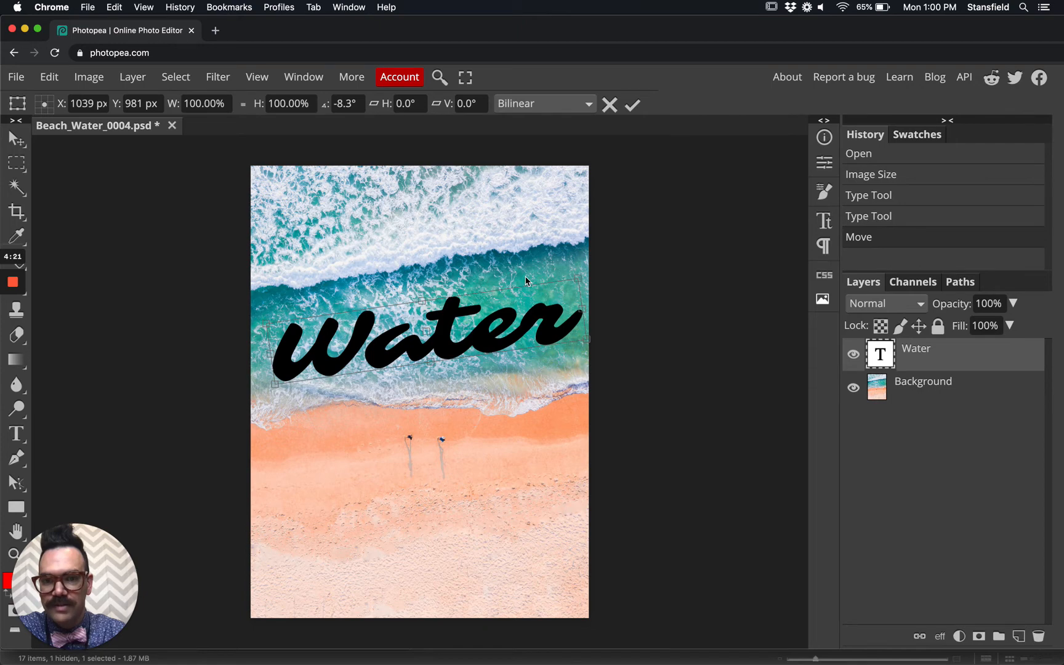
mouse_move(526, 279)
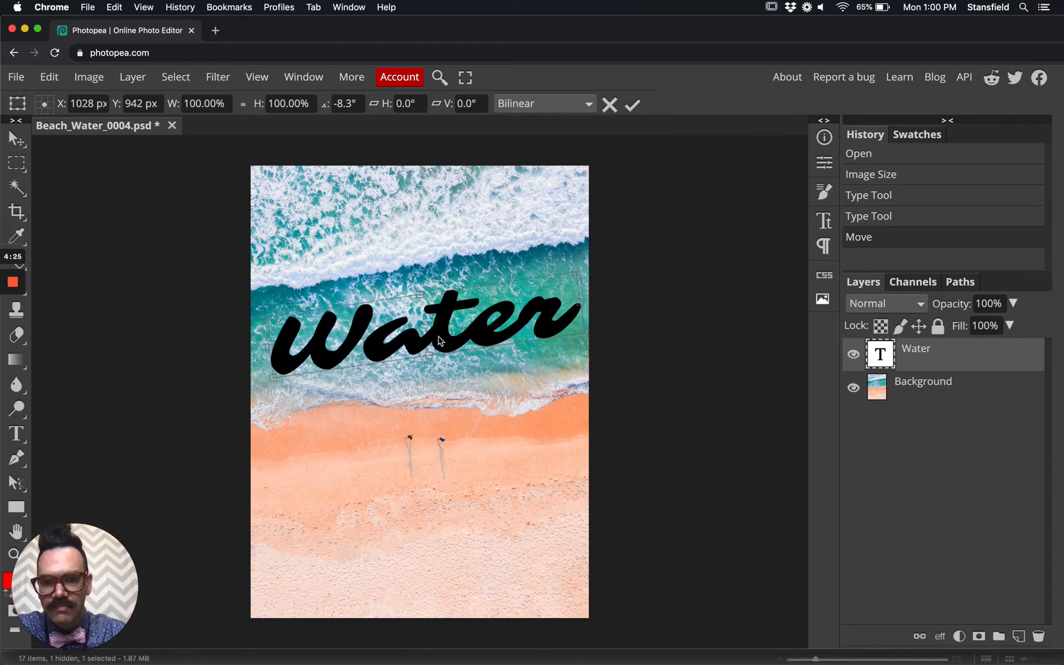
drag(420, 333, 438, 322)
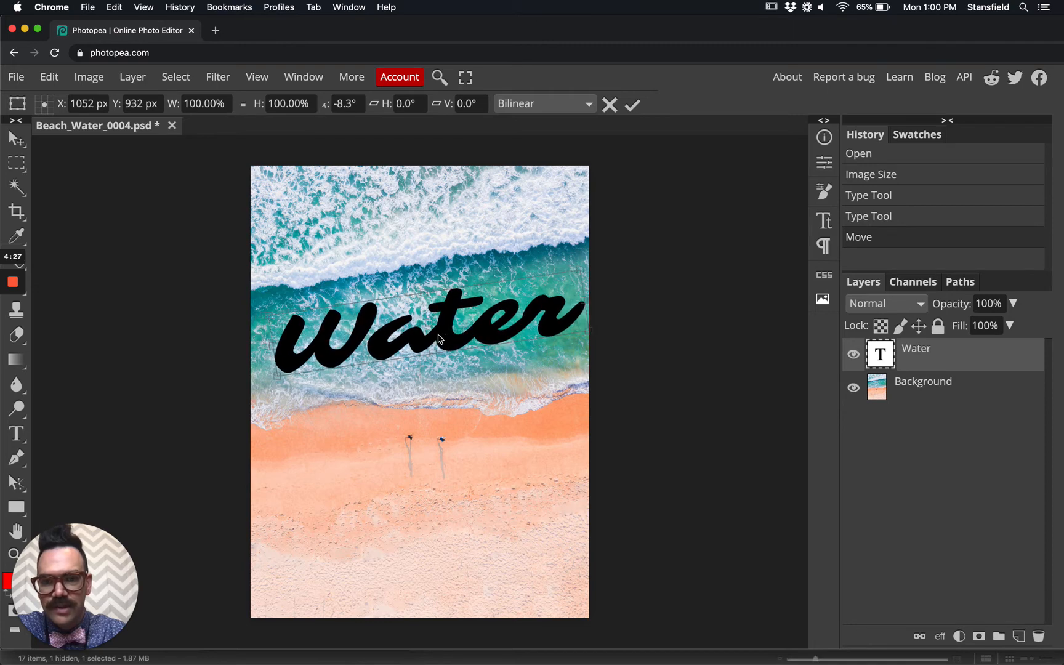
drag(441, 332, 422, 333)
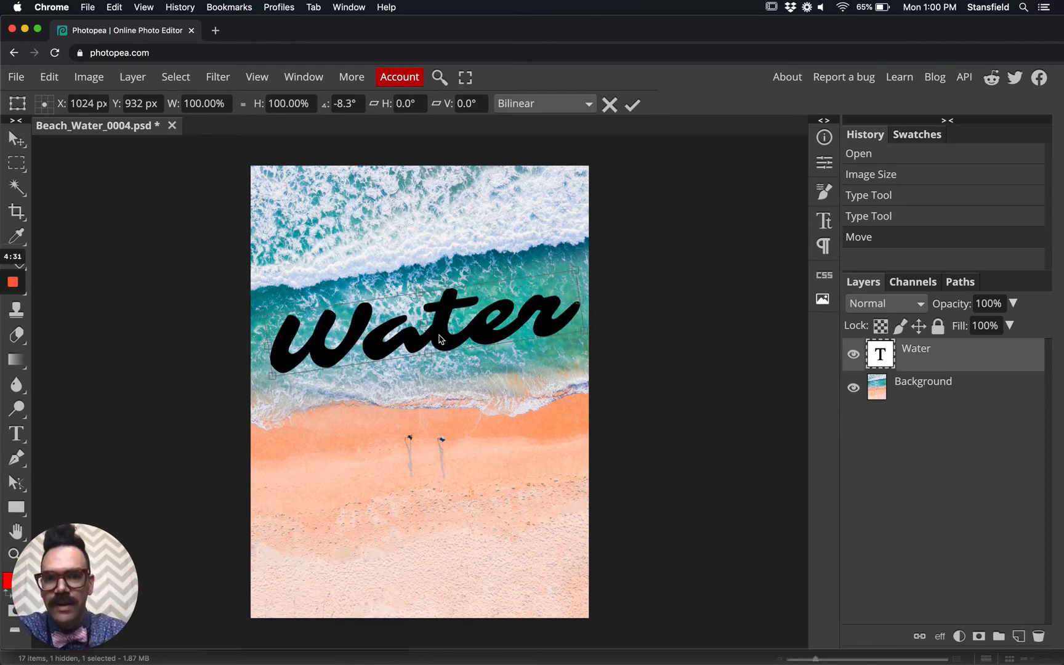
drag(438, 339, 438, 347)
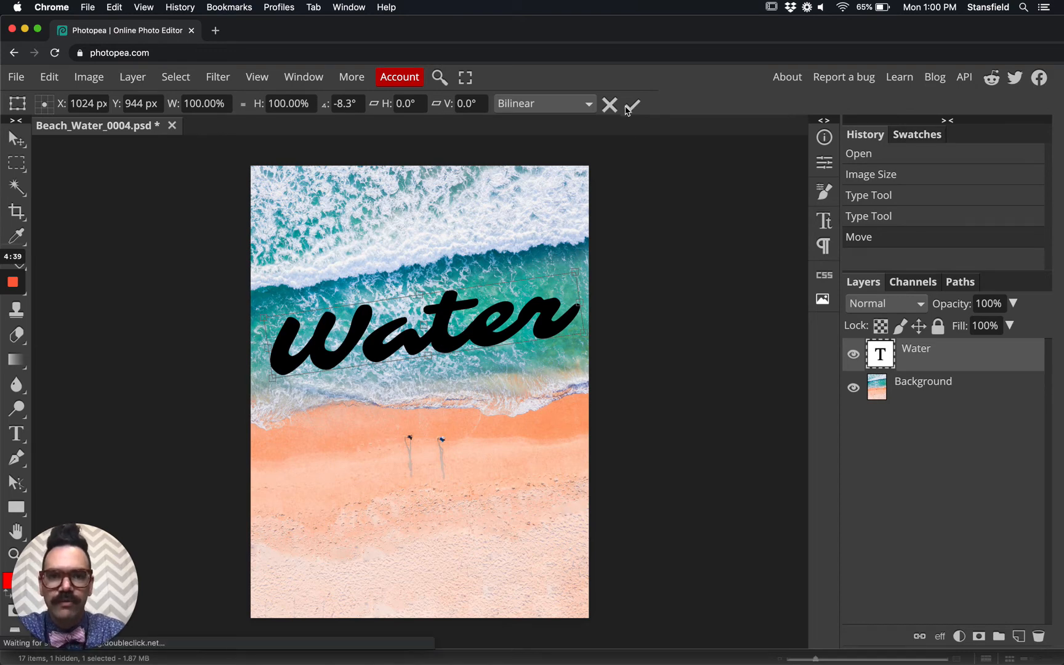
Show the Character panel and switch off Transform controls for the Water lettering
click(631, 105)
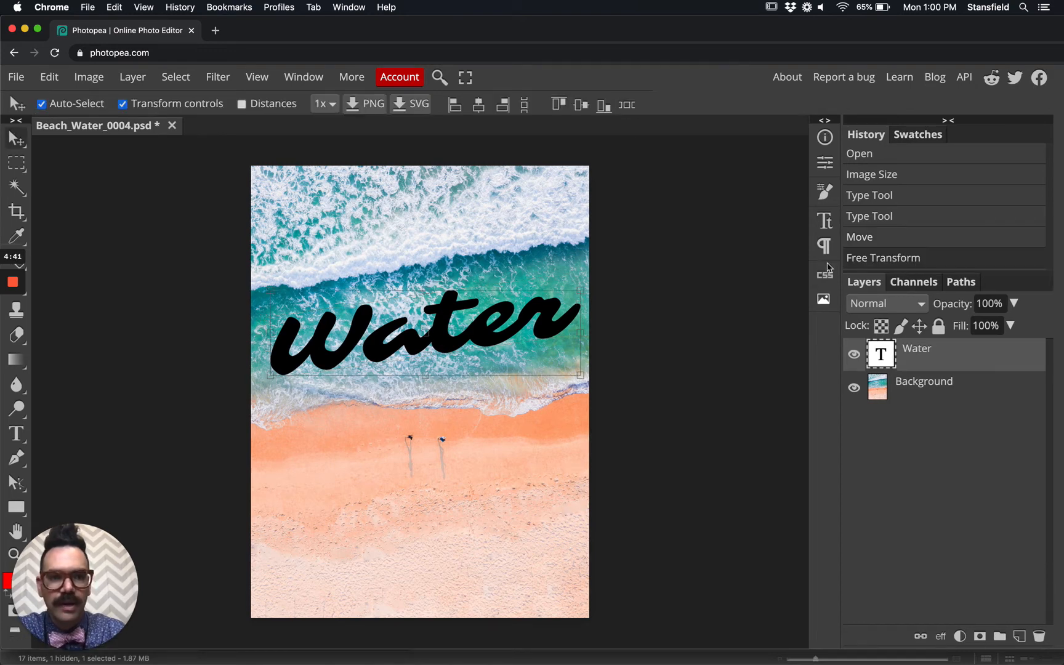
click(825, 219)
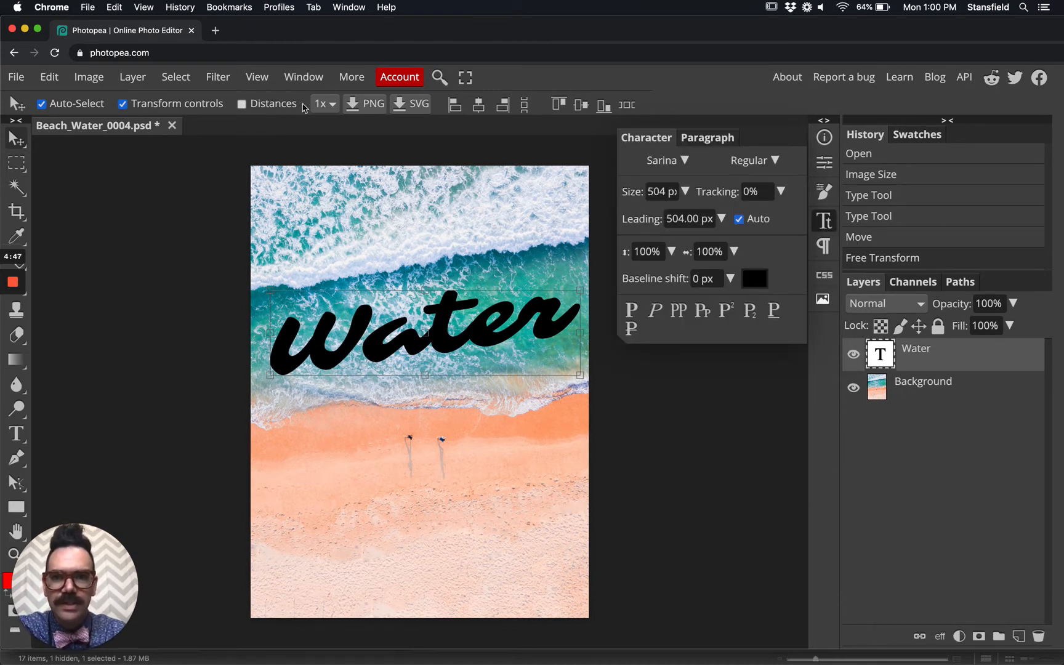
click(303, 76)
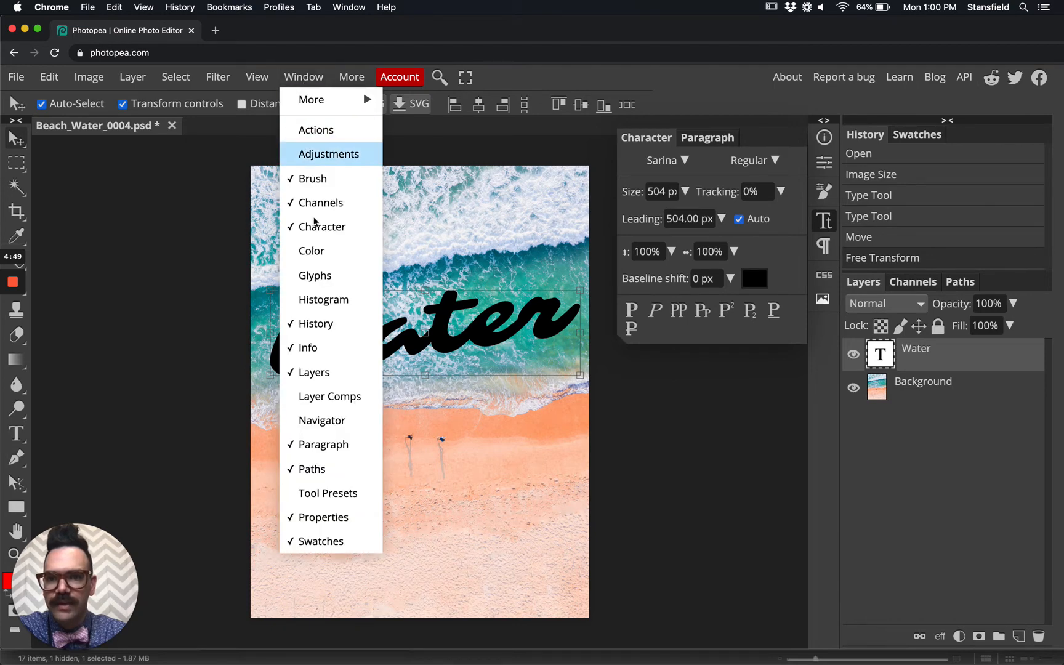
mouse_move(316, 130)
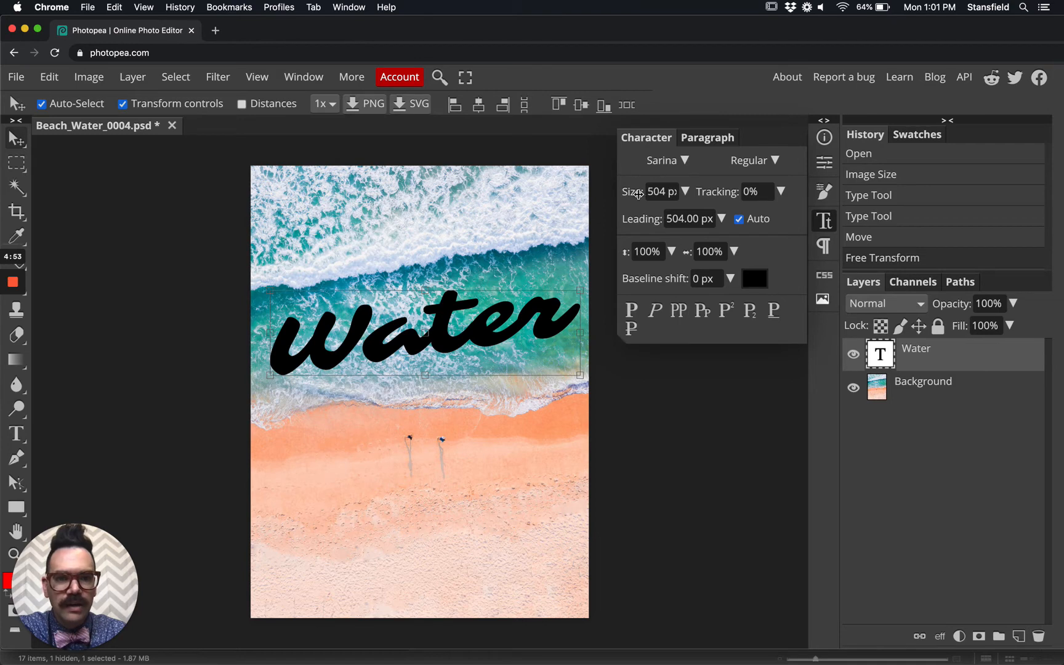
mouse_move(510, 280)
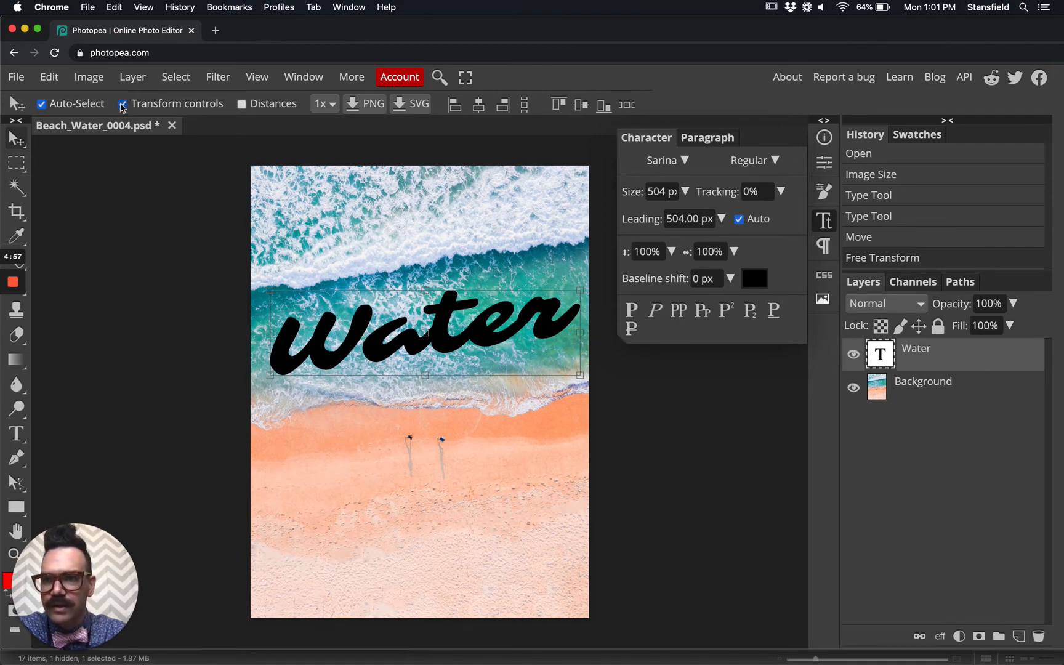
click(123, 102)
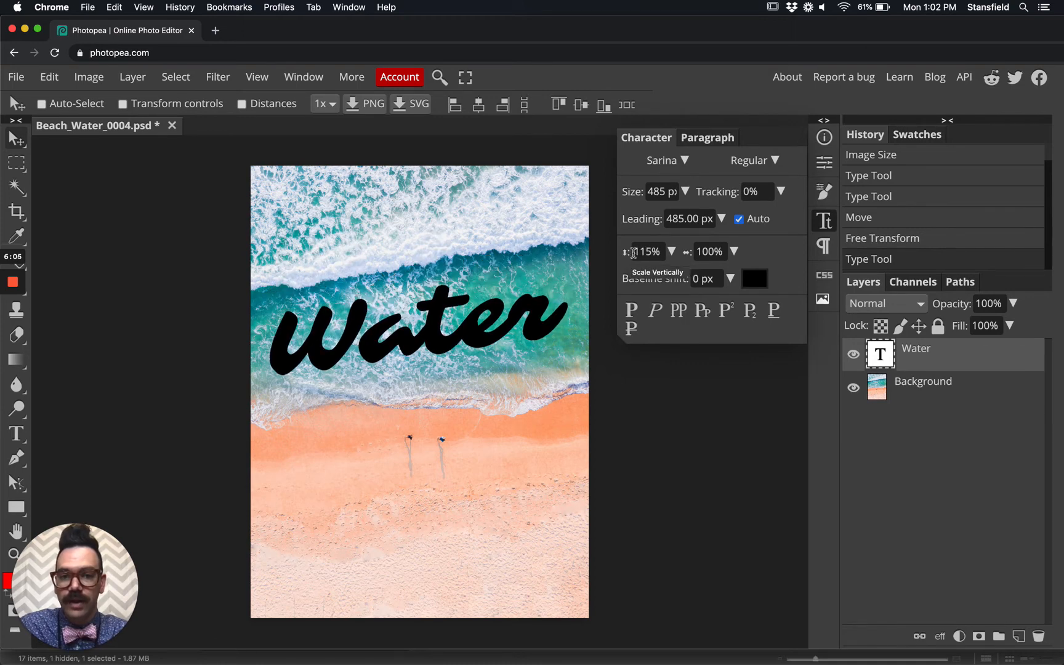
Reset the Water text's vertical and horizontal scale to 100% and apply Faux Bold
click(647, 251)
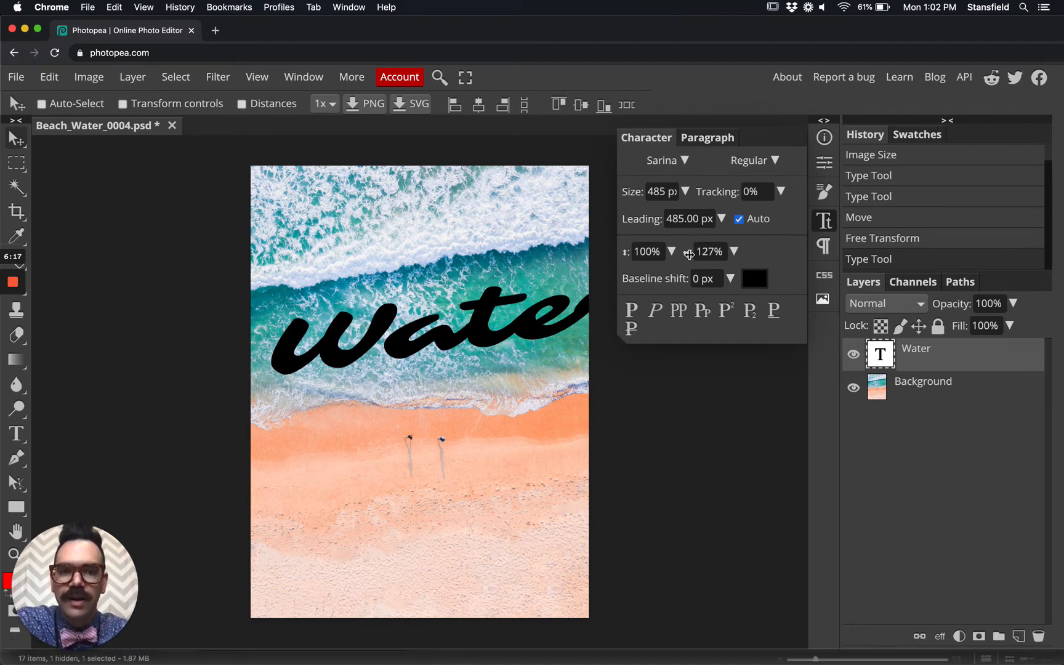
mouse_move(685, 253)
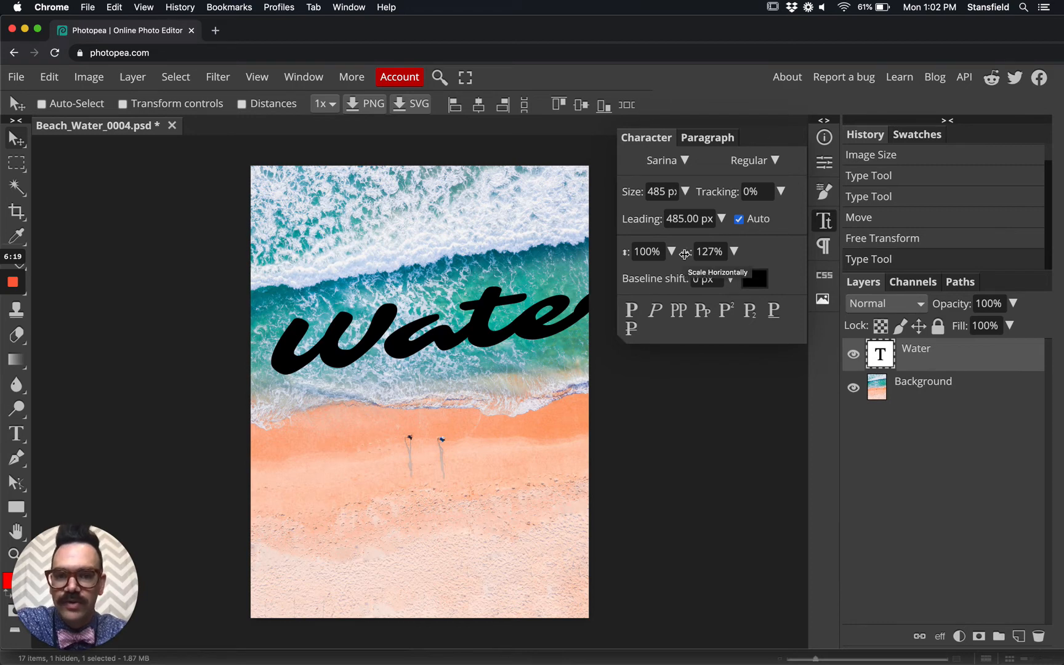
triple_click(709, 251)
text(100)
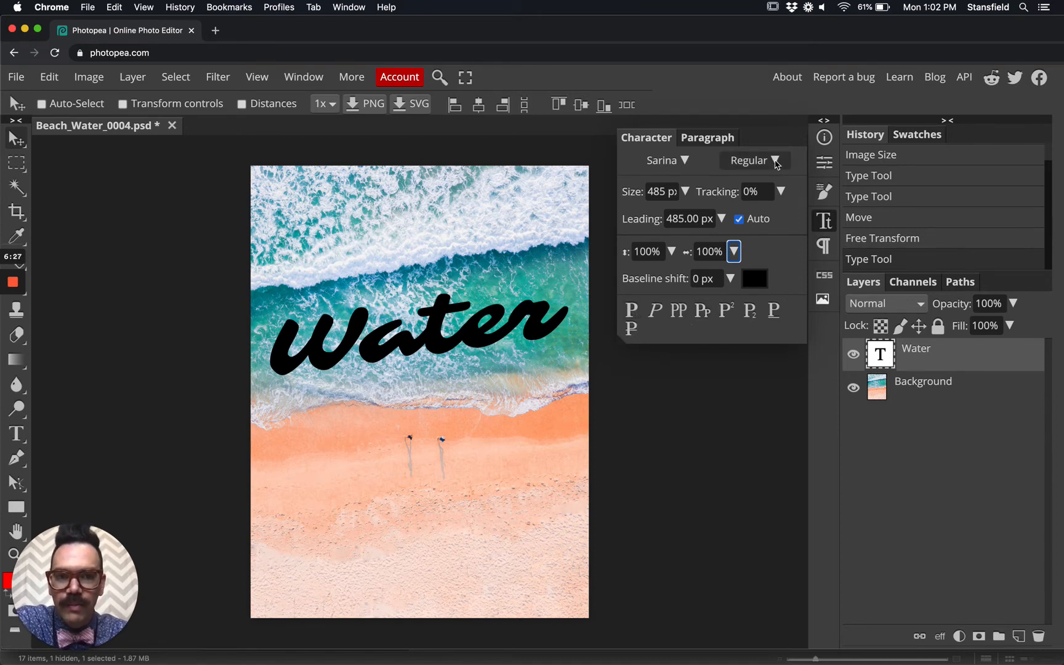
click(756, 160)
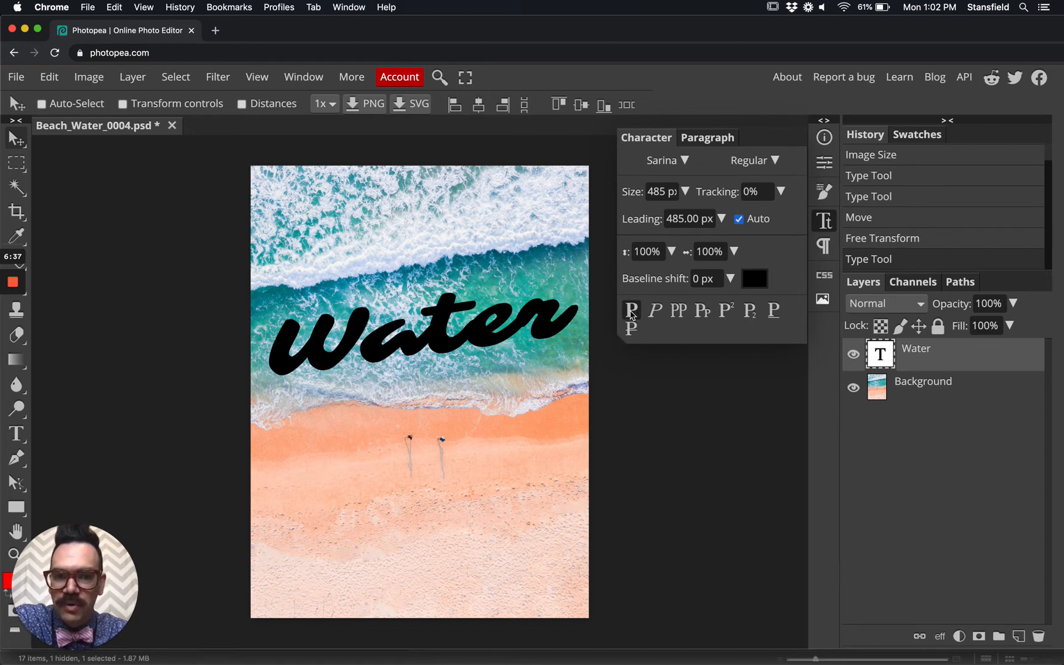
mouse_move(772, 161)
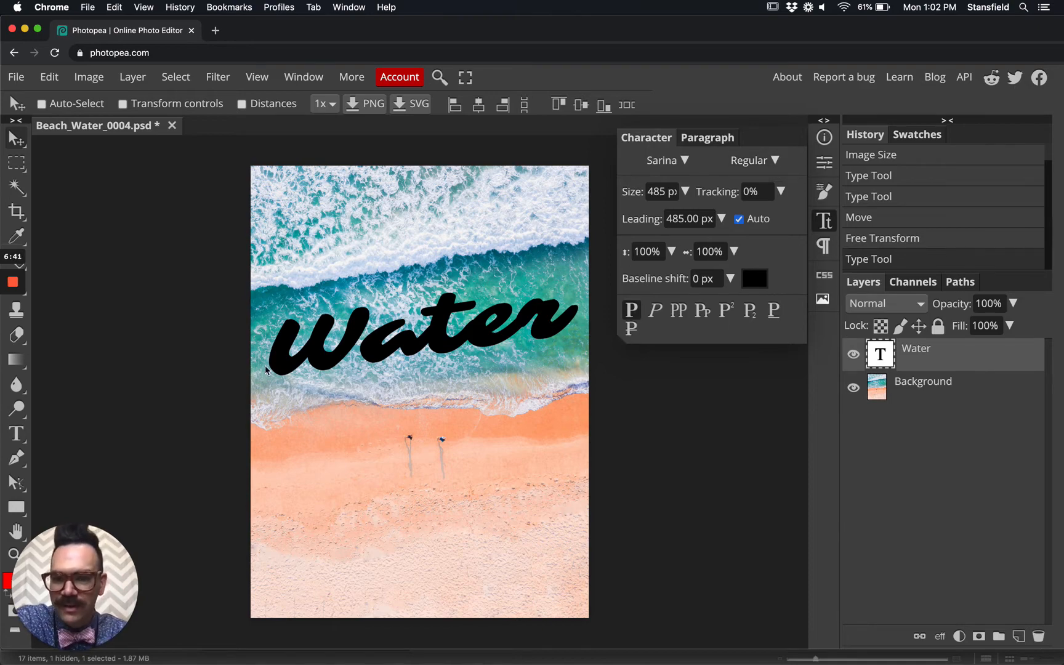
mouse_move(295, 326)
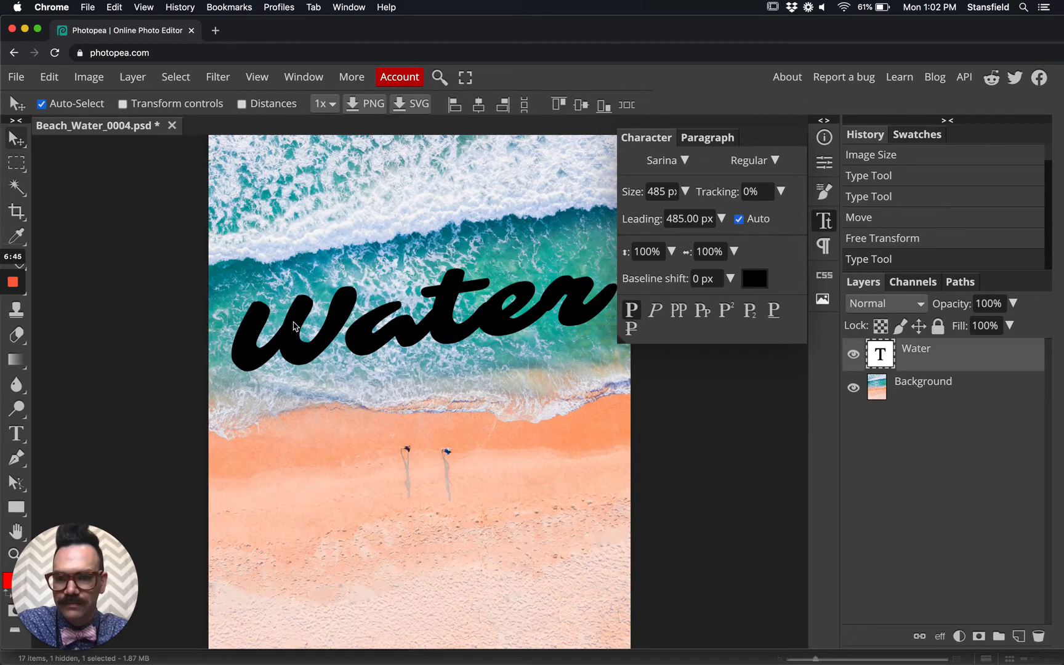
click(42, 102)
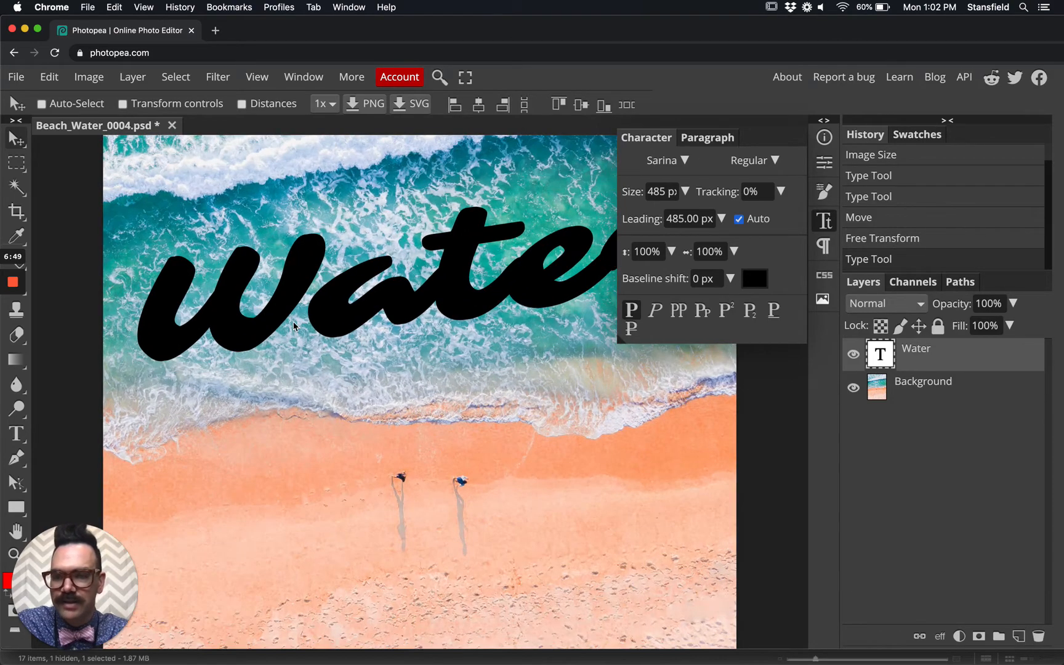
mouse_move(658, 212)
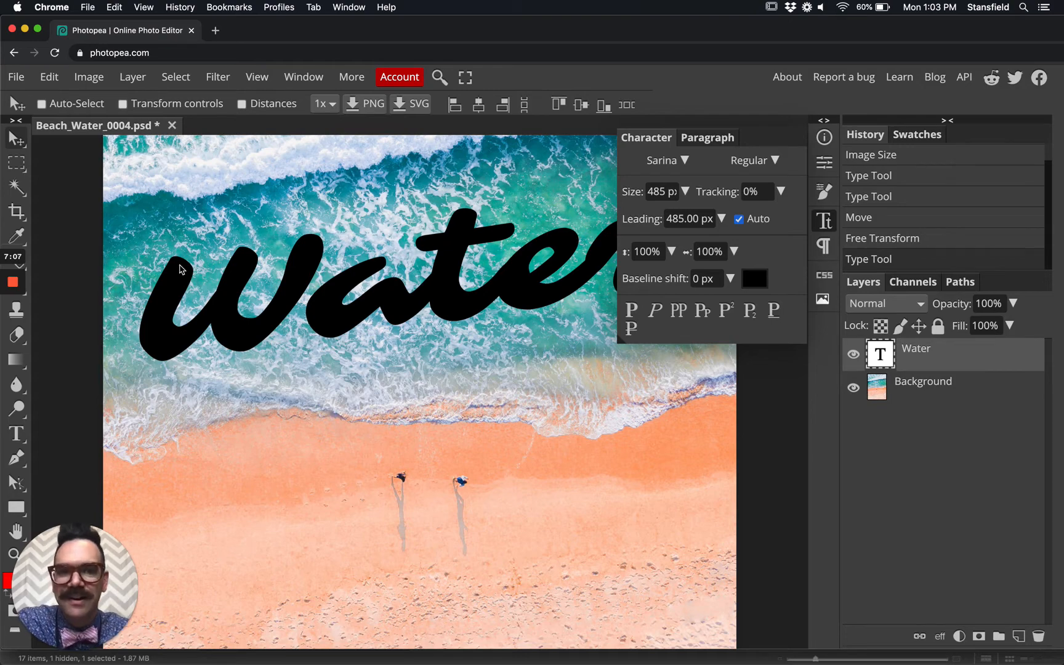
mouse_move(441, 298)
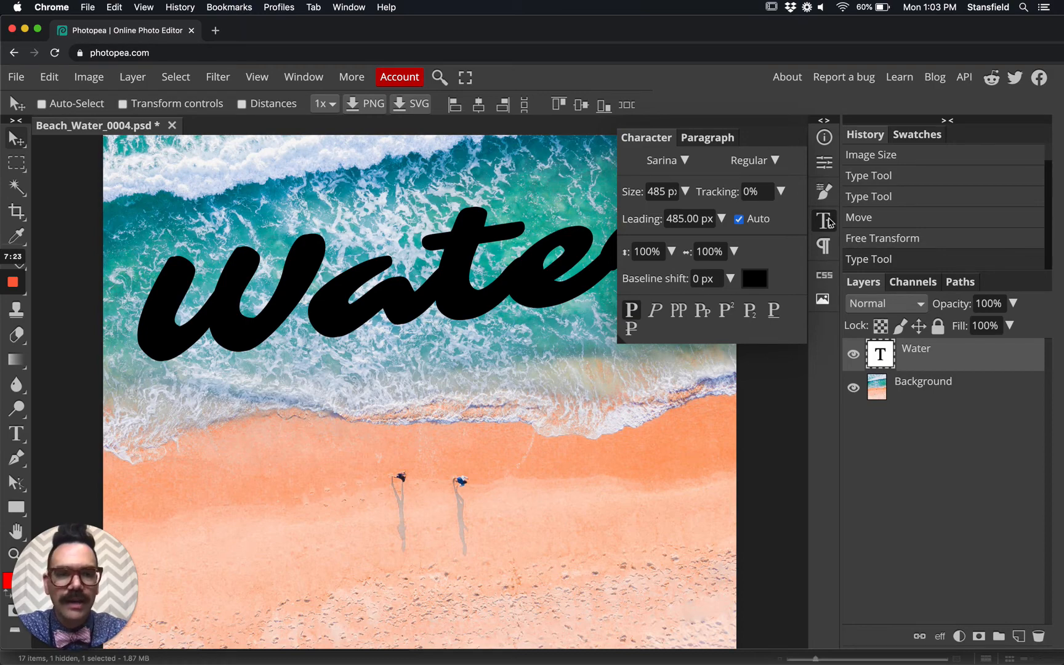
click(824, 220)
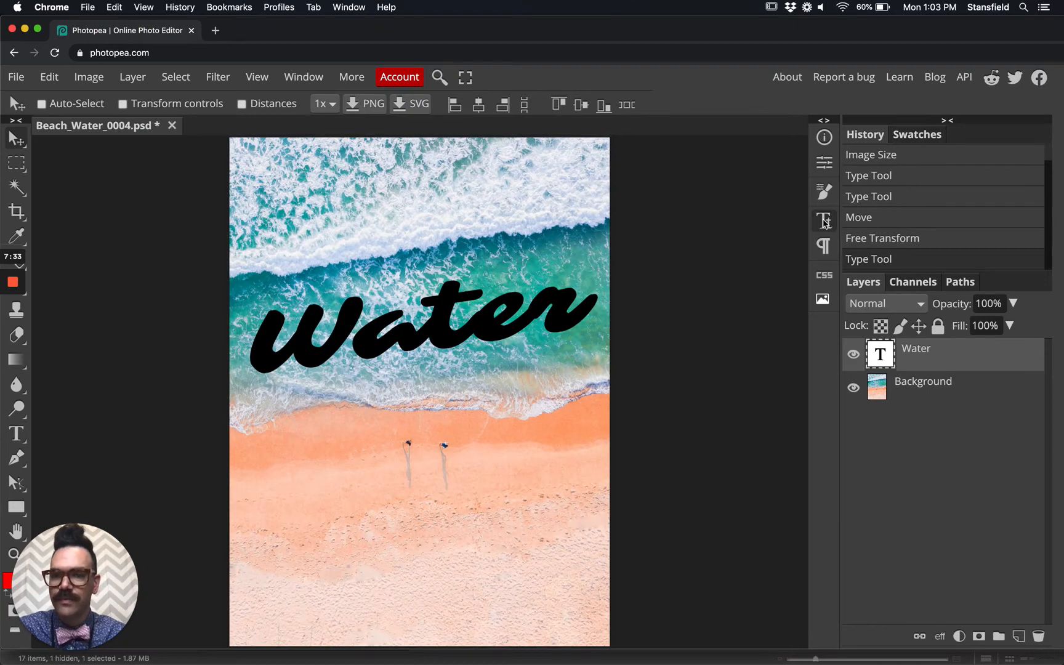
click(41, 103)
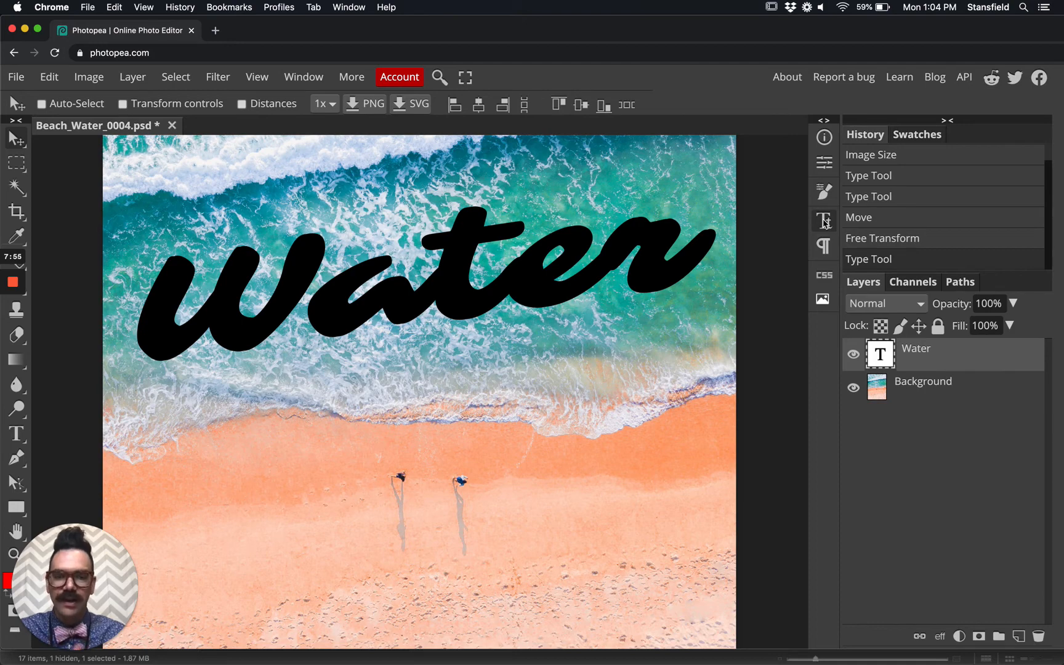
mouse_move(776, 215)
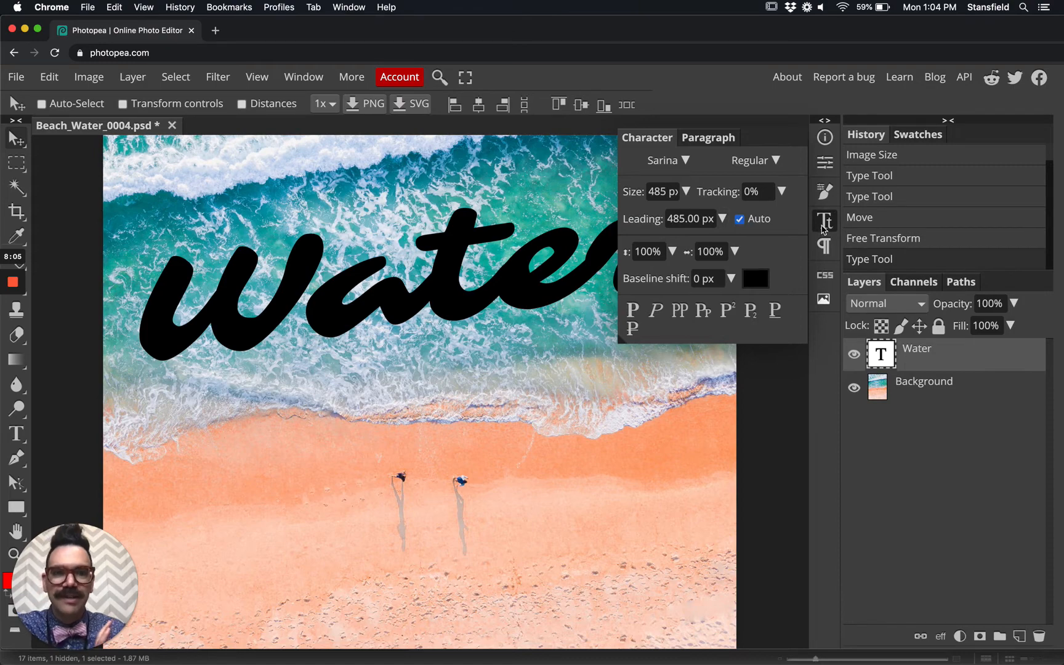
click(824, 221)
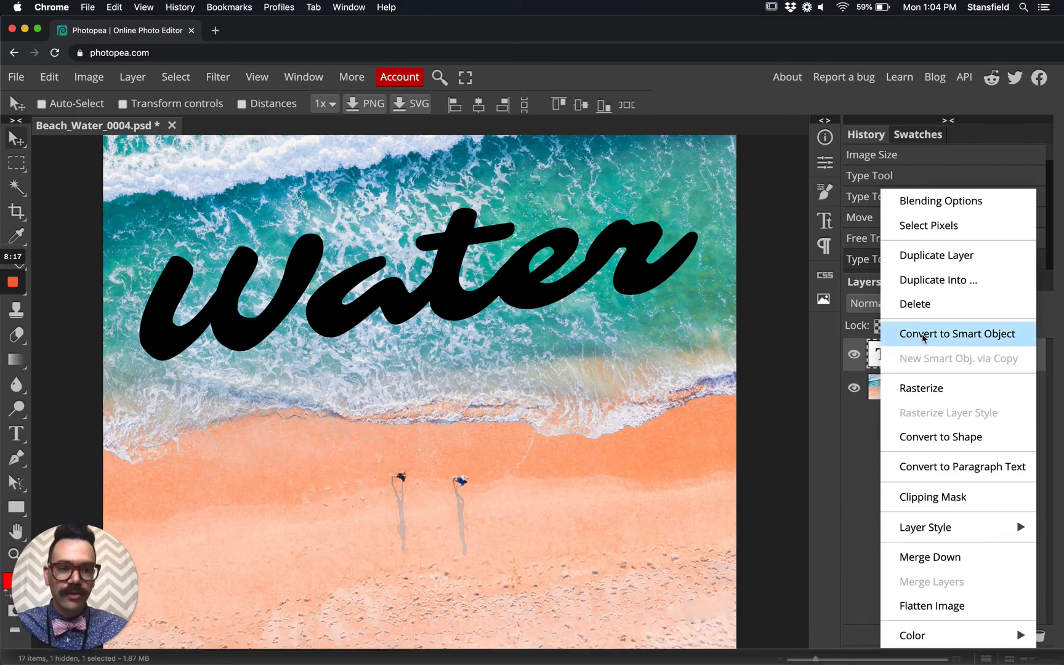
Convert the Water layer and then the Background layer into smart objects
click(957, 333)
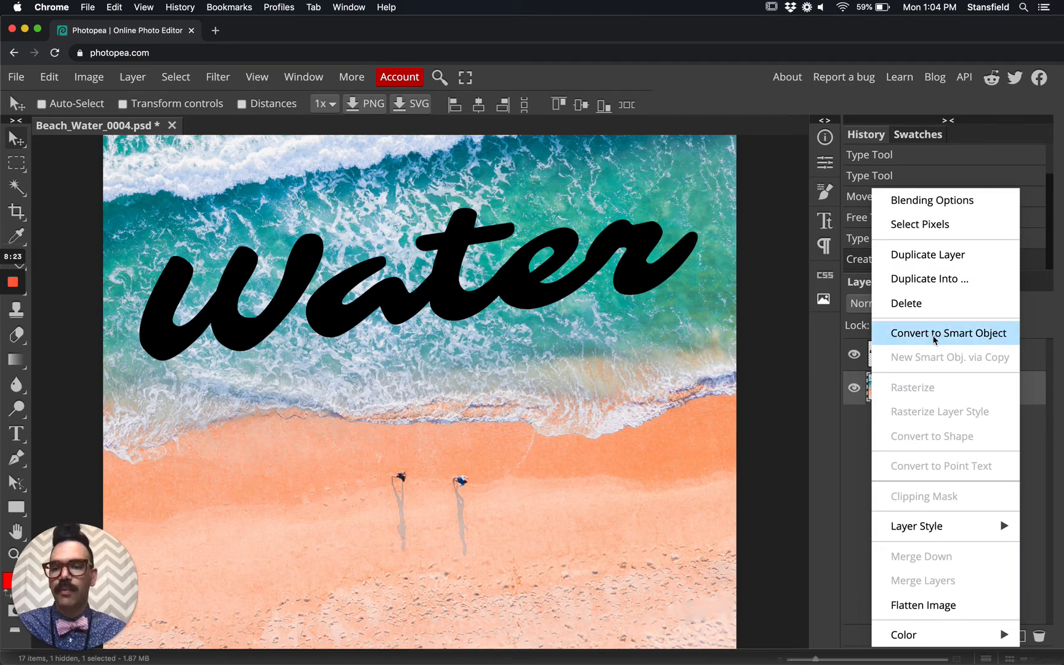
click(949, 333)
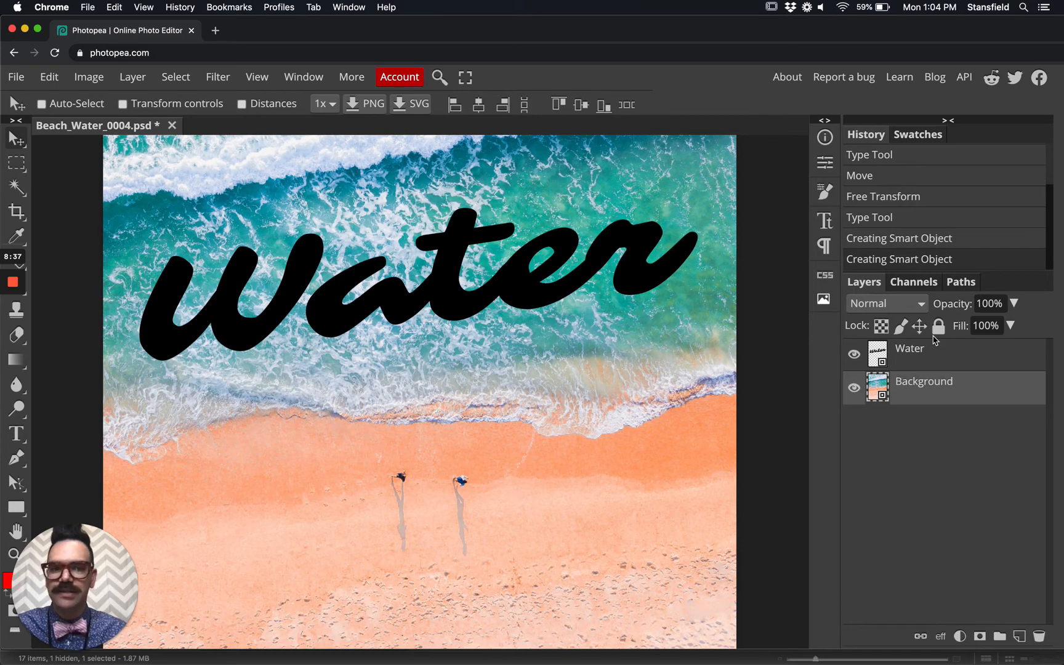
mouse_move(913, 363)
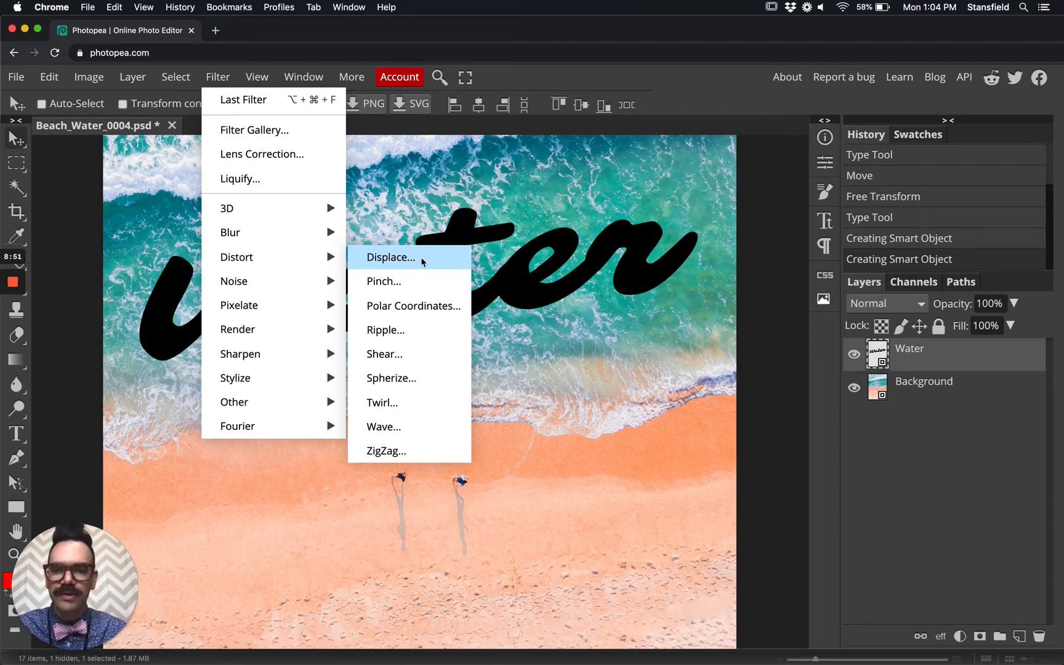
Add a Displace filter to the Water layer and view its Source options
click(389, 257)
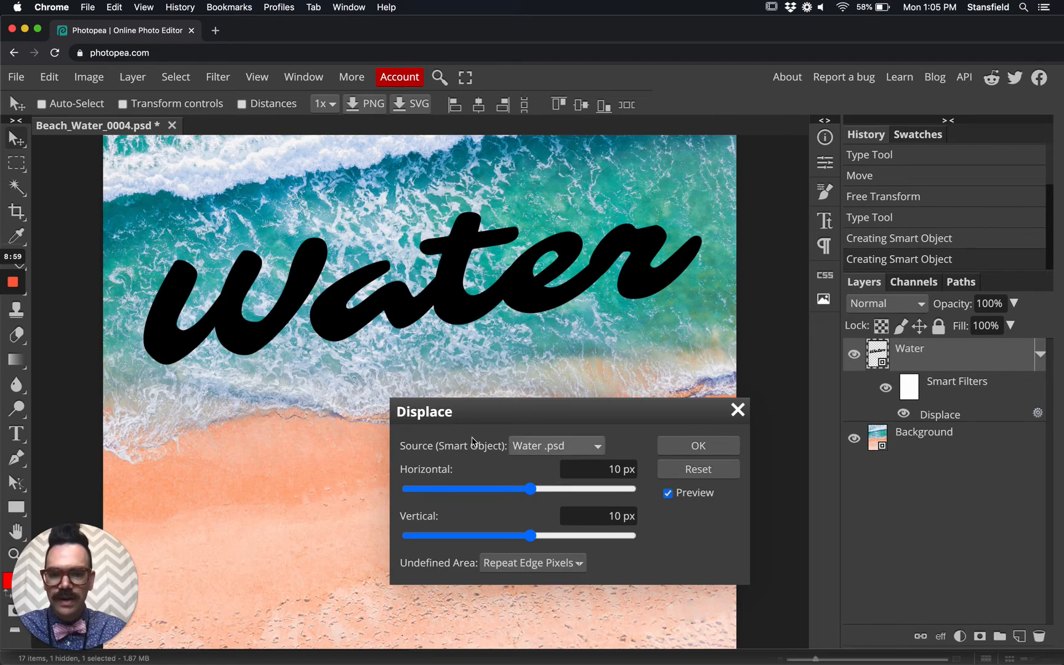
mouse_move(501, 451)
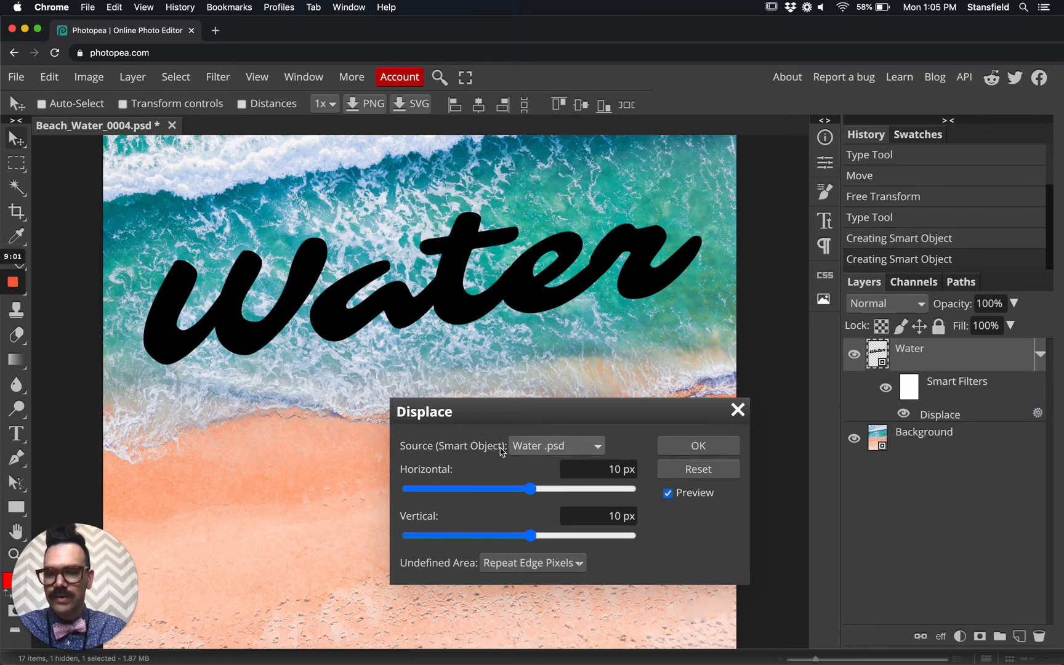
click(556, 446)
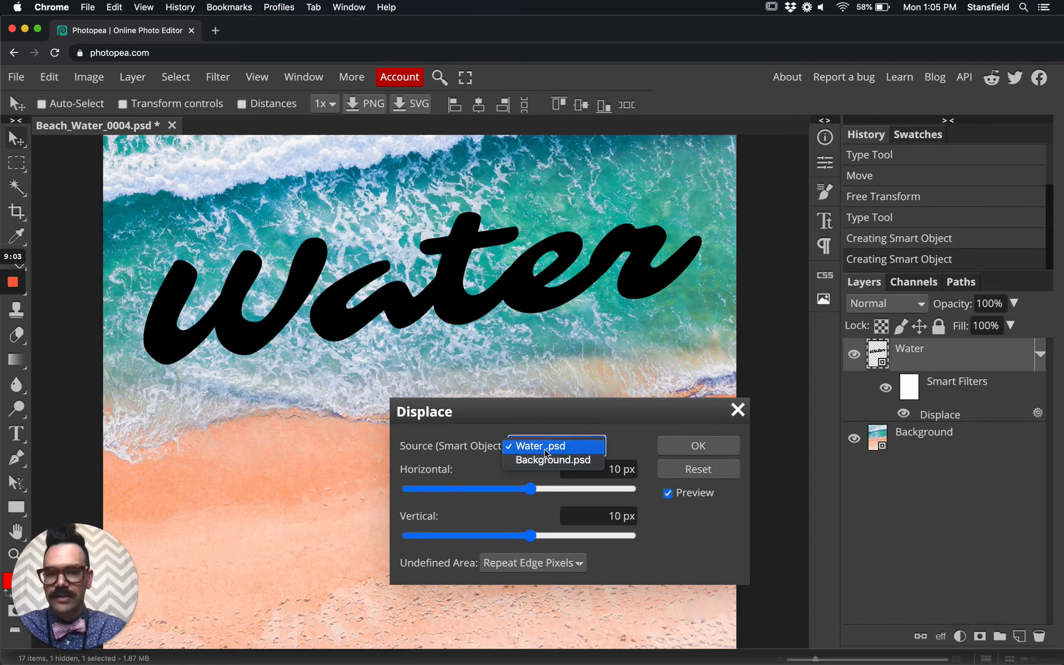
mouse_move(551, 460)
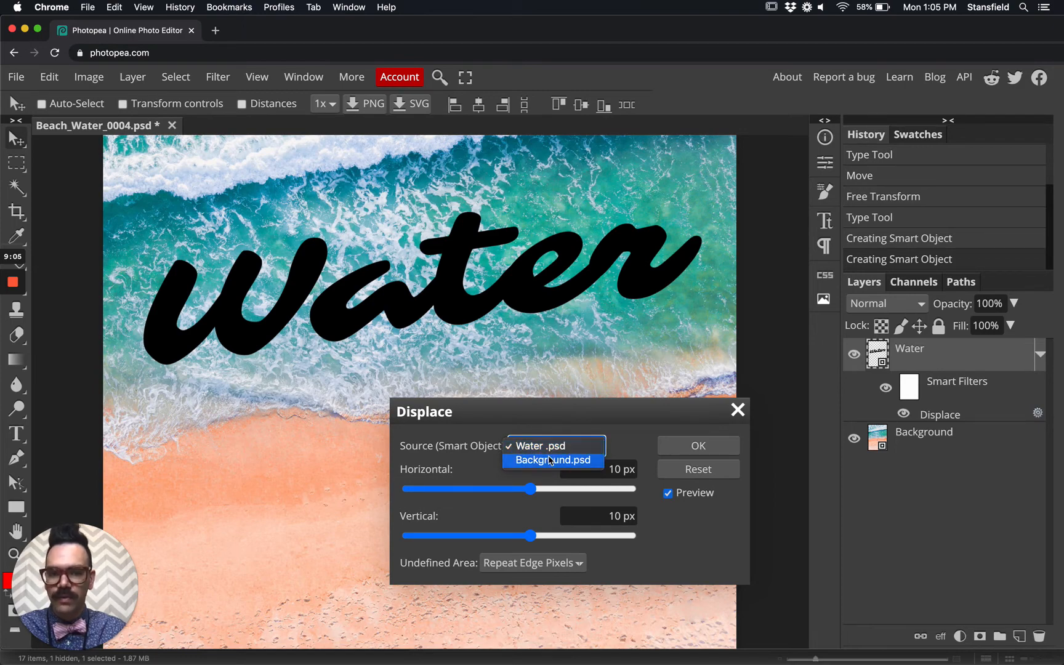
Use the beach Background as the Displace source, settling on 31 px horizontal and vertical
click(553, 460)
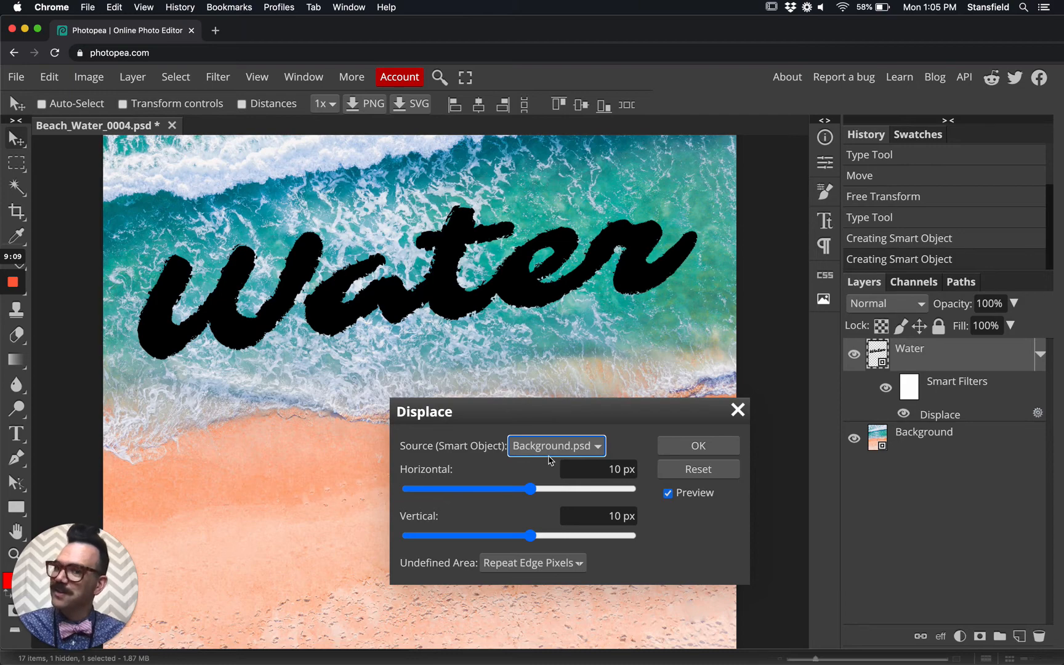
mouse_move(524, 356)
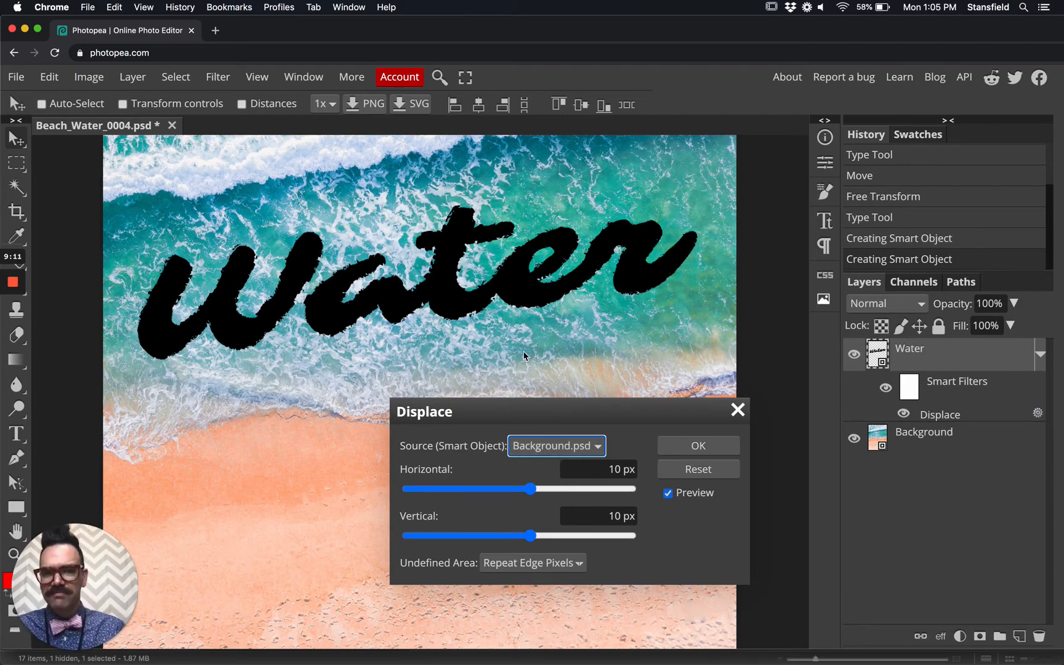
mouse_move(537, 414)
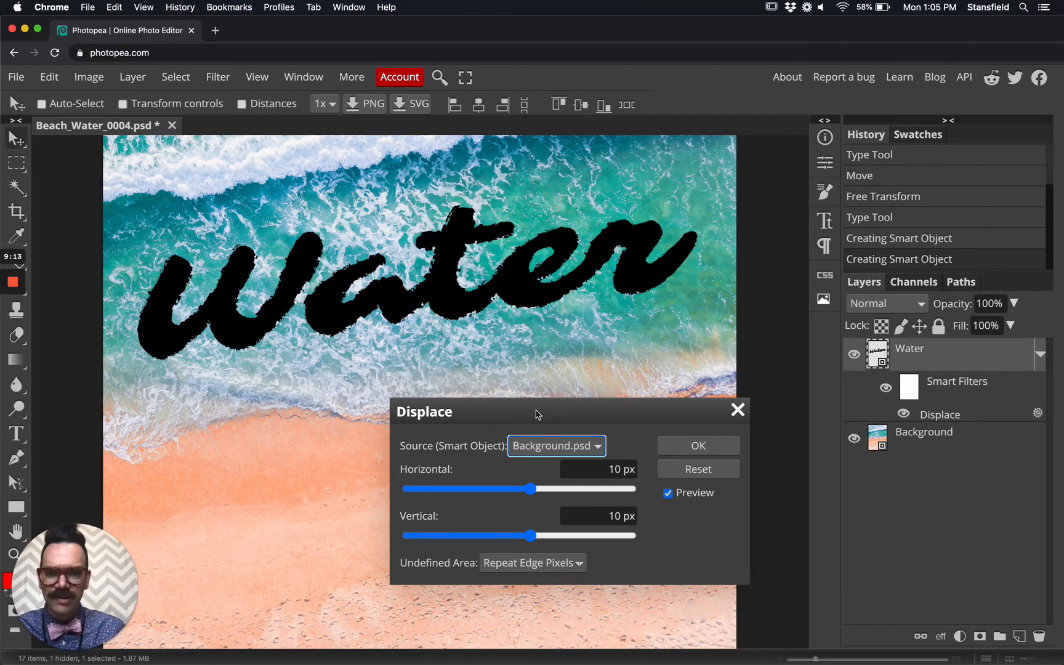
mouse_move(560, 492)
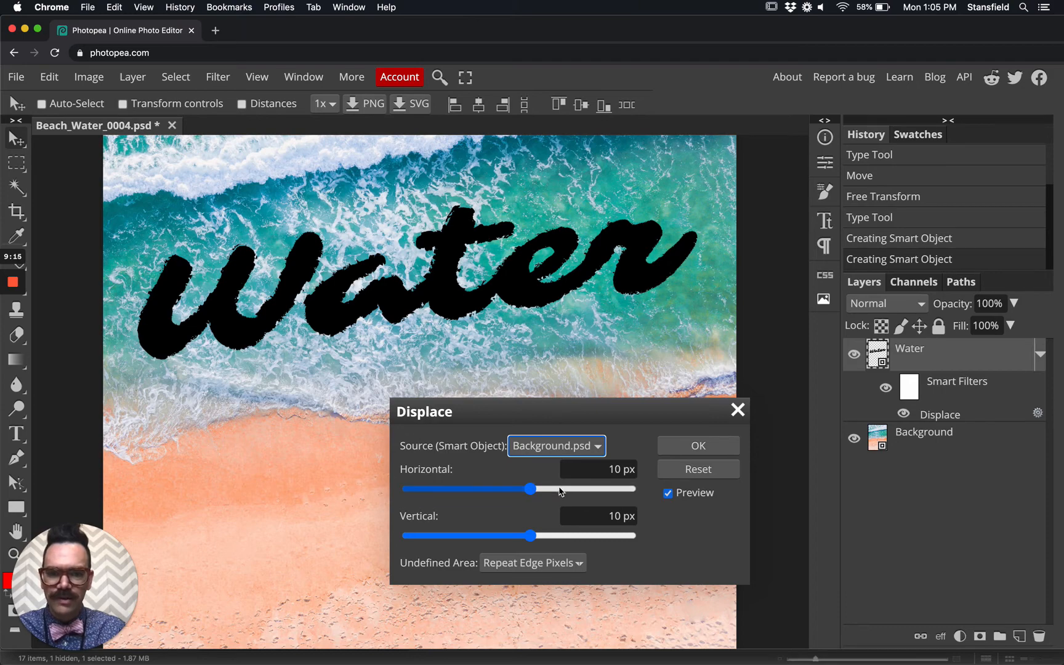
drag(531, 489, 559, 489)
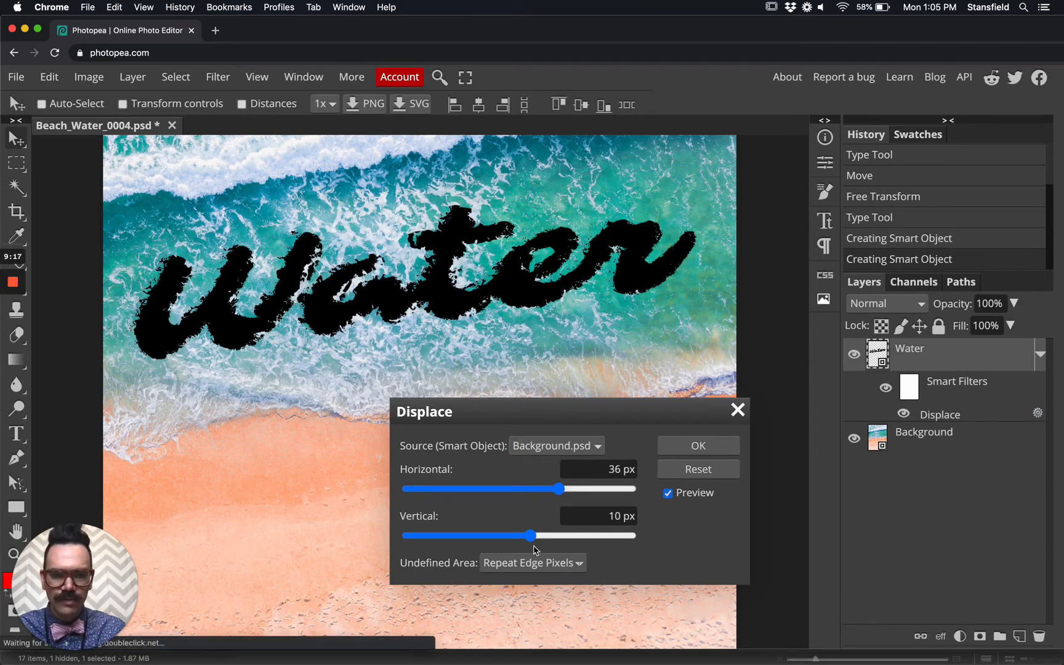
mouse_move(558, 539)
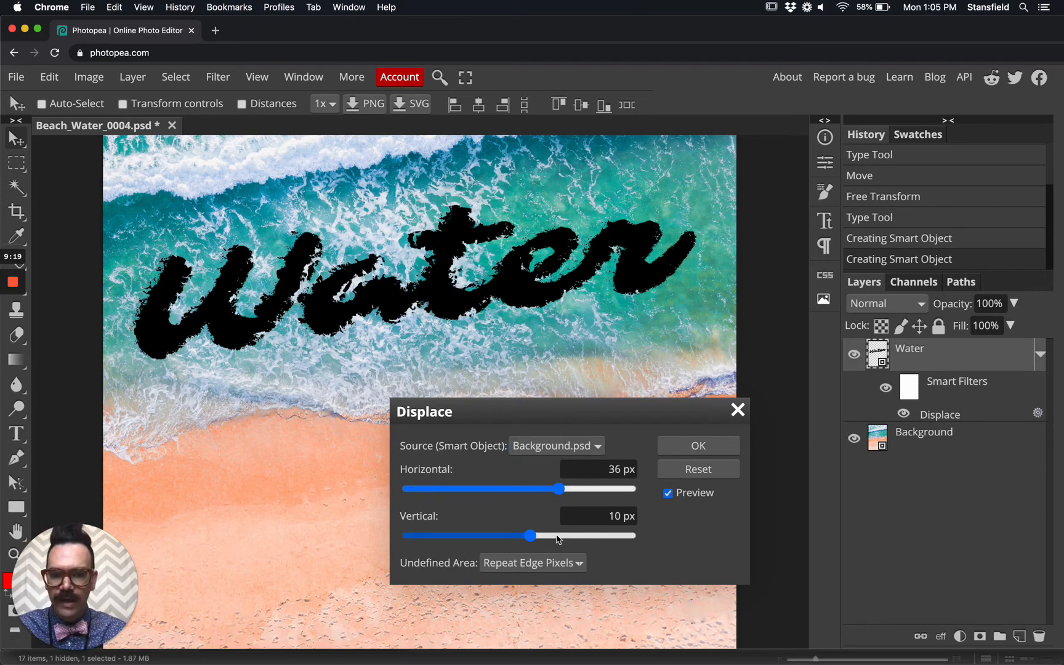
drag(530, 536, 556, 535)
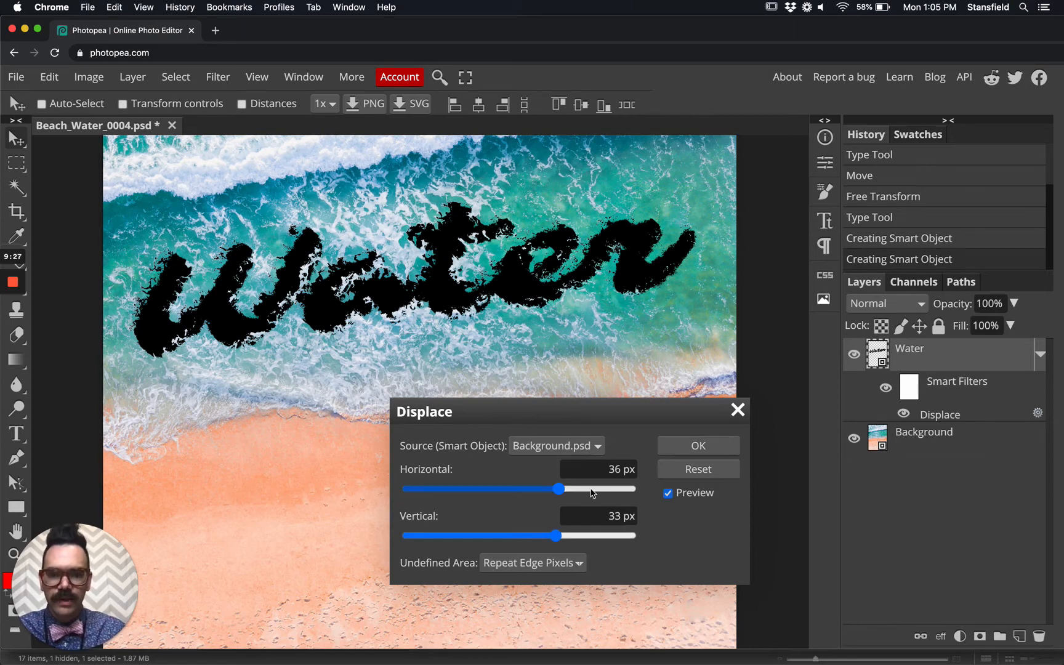
drag(559, 488, 588, 489)
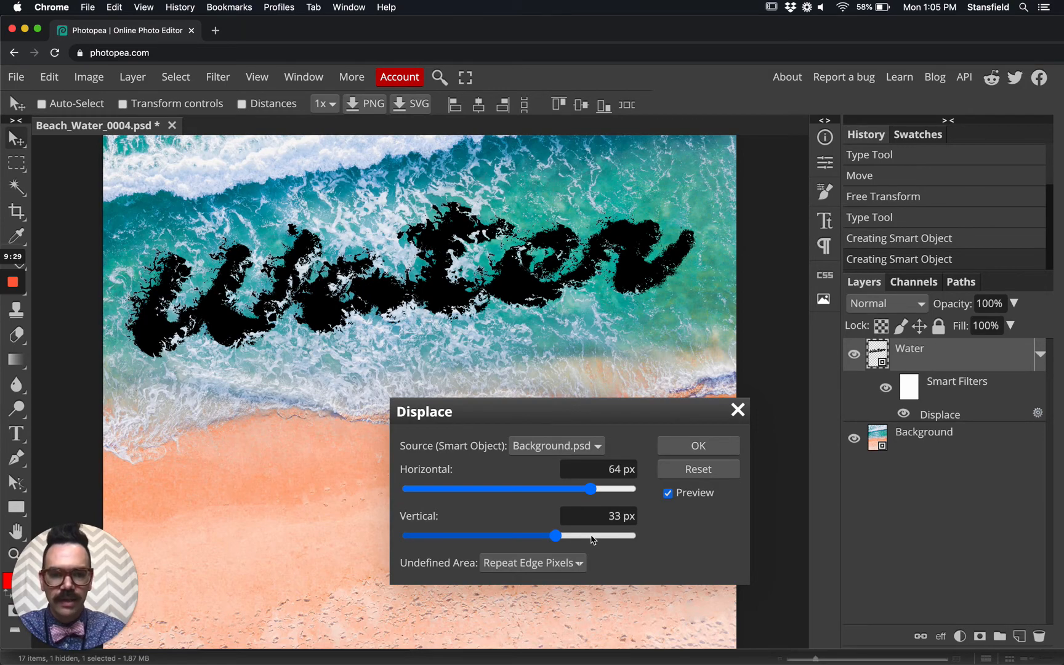
drag(551, 536, 591, 535)
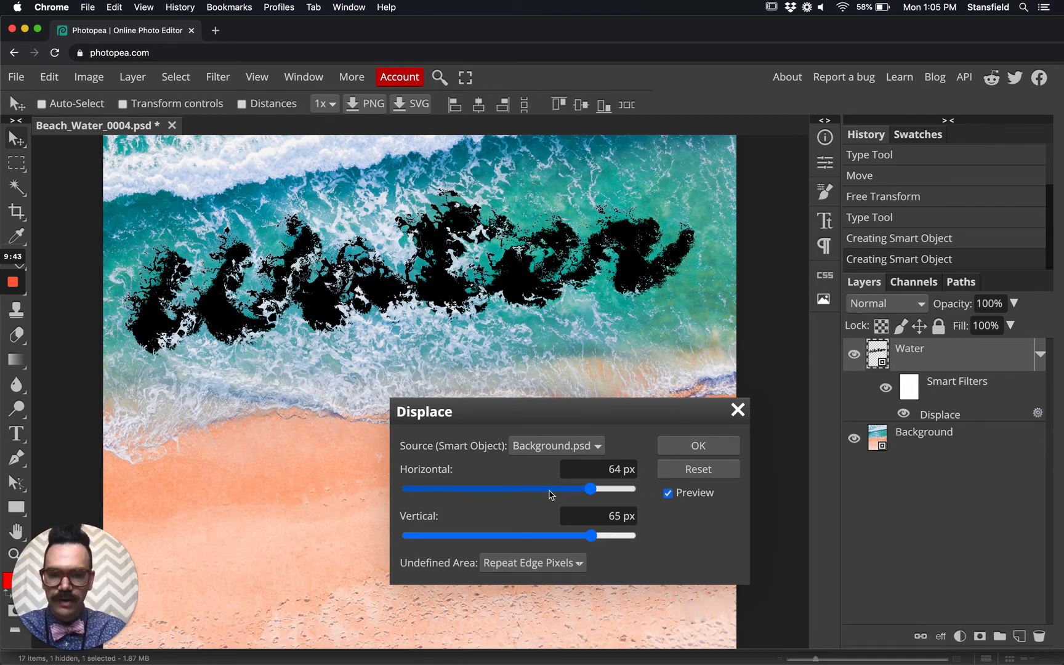
drag(589, 488, 550, 488)
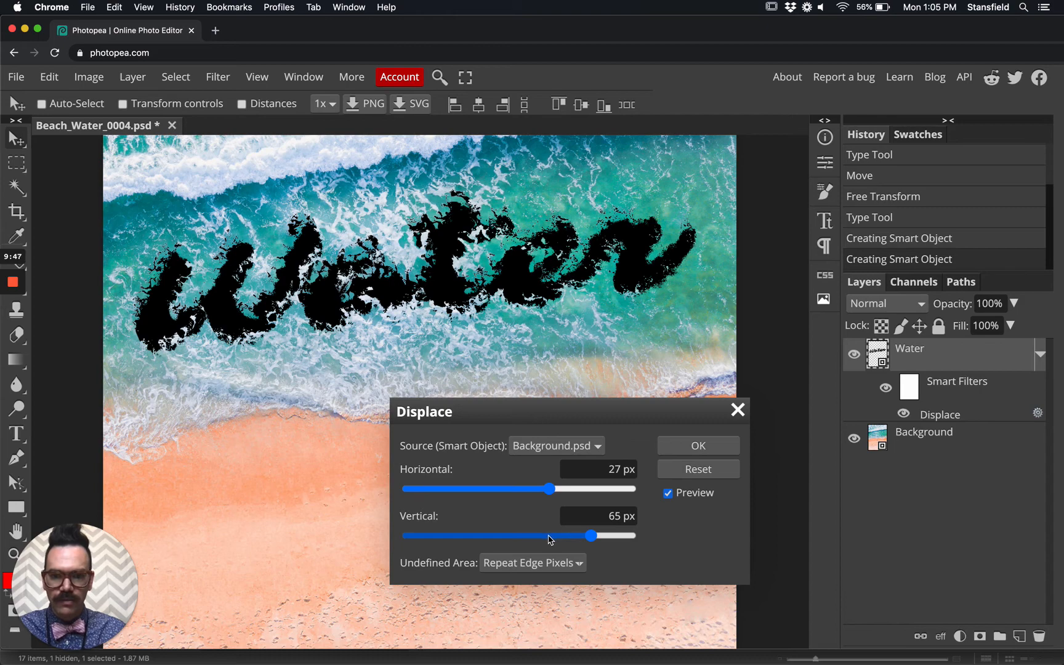
drag(590, 537, 549, 536)
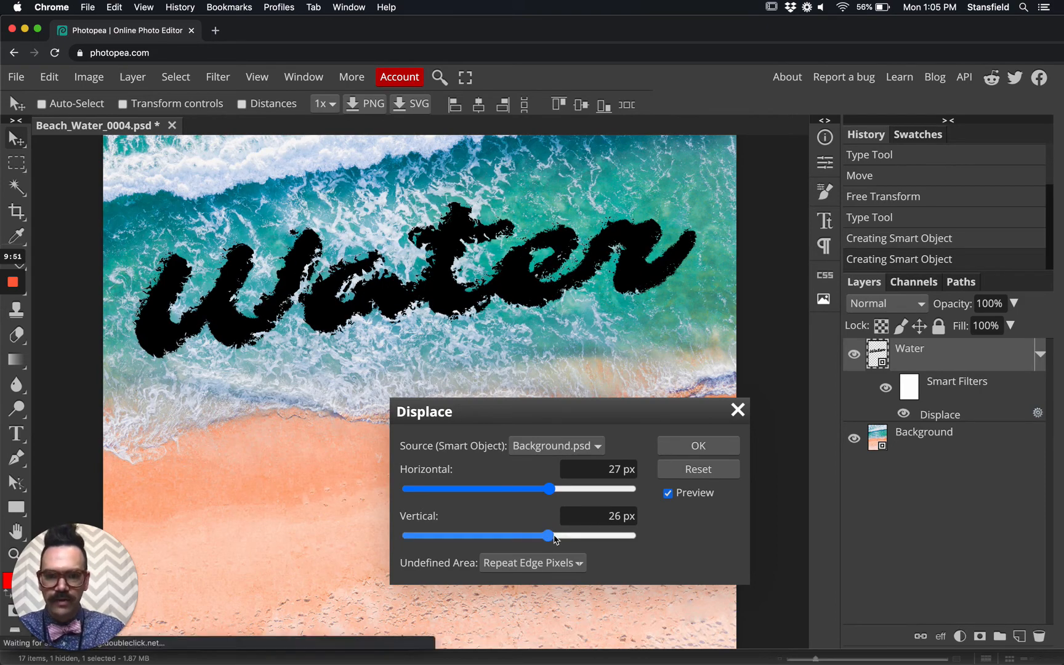
drag(550, 536, 558, 536)
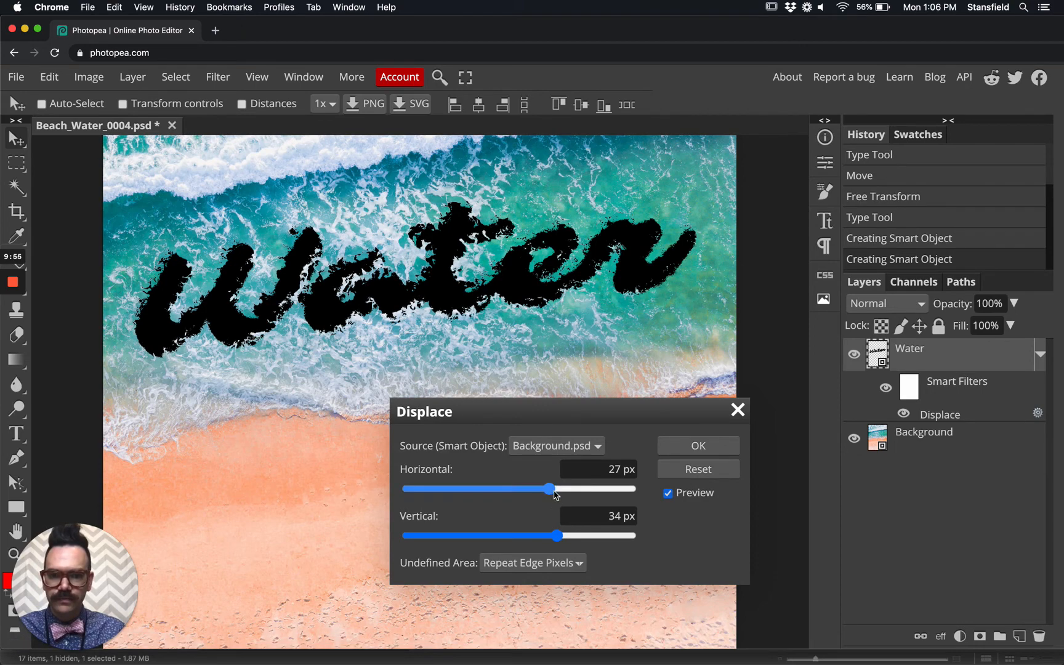
drag(548, 489, 558, 489)
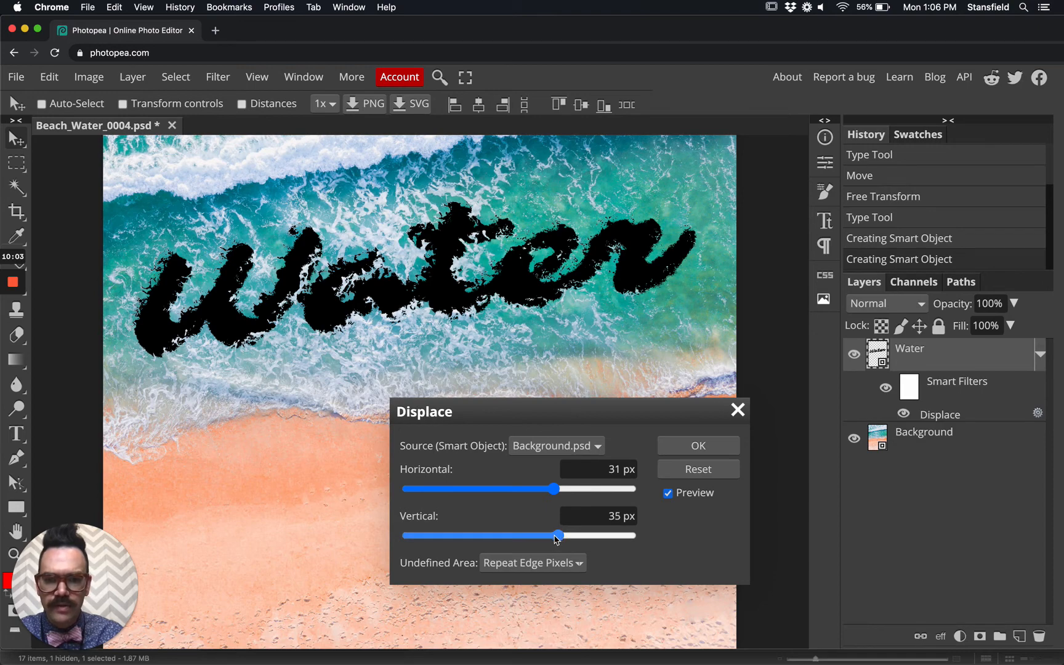
drag(558, 536, 551, 536)
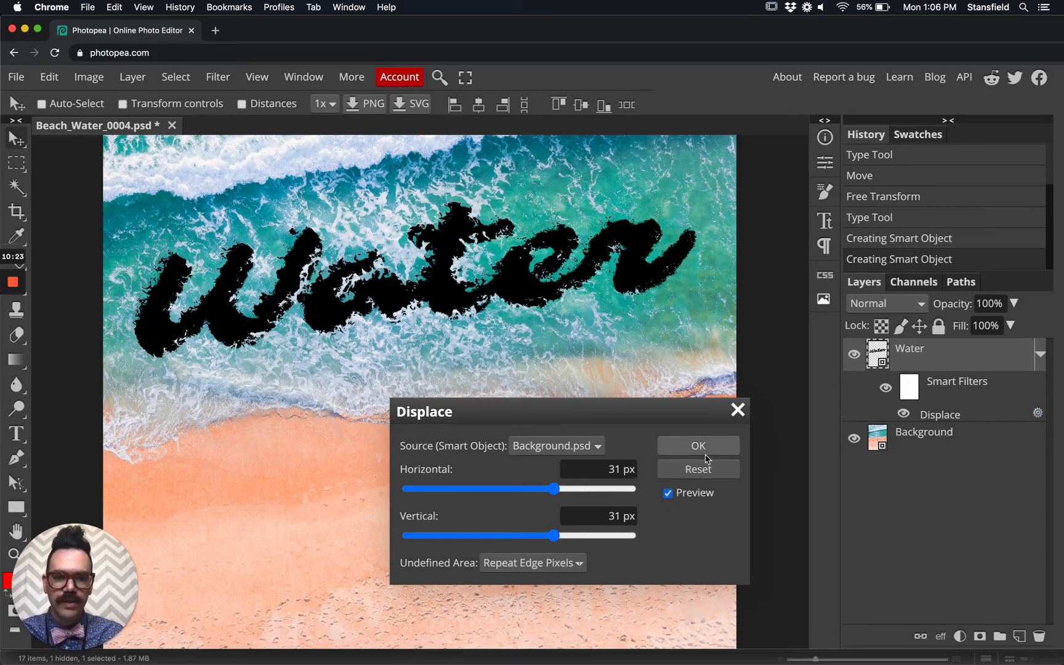
Commit the 31 px Displace filter on the Water smart object
click(698, 445)
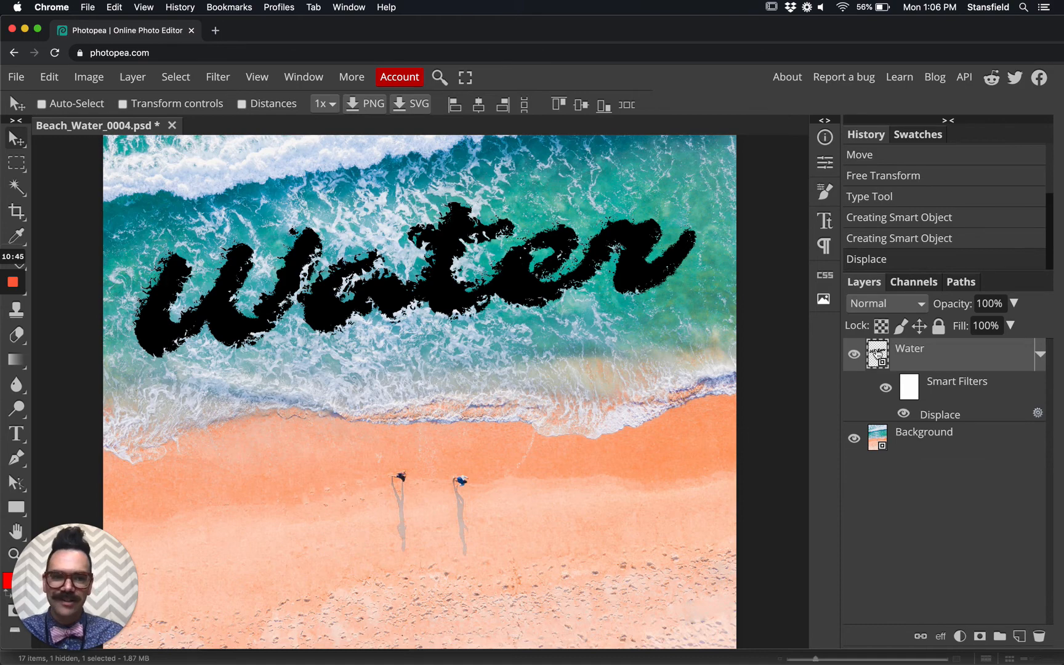
Open the Water smart object's contents as the Water.psd document
double_click(878, 354)
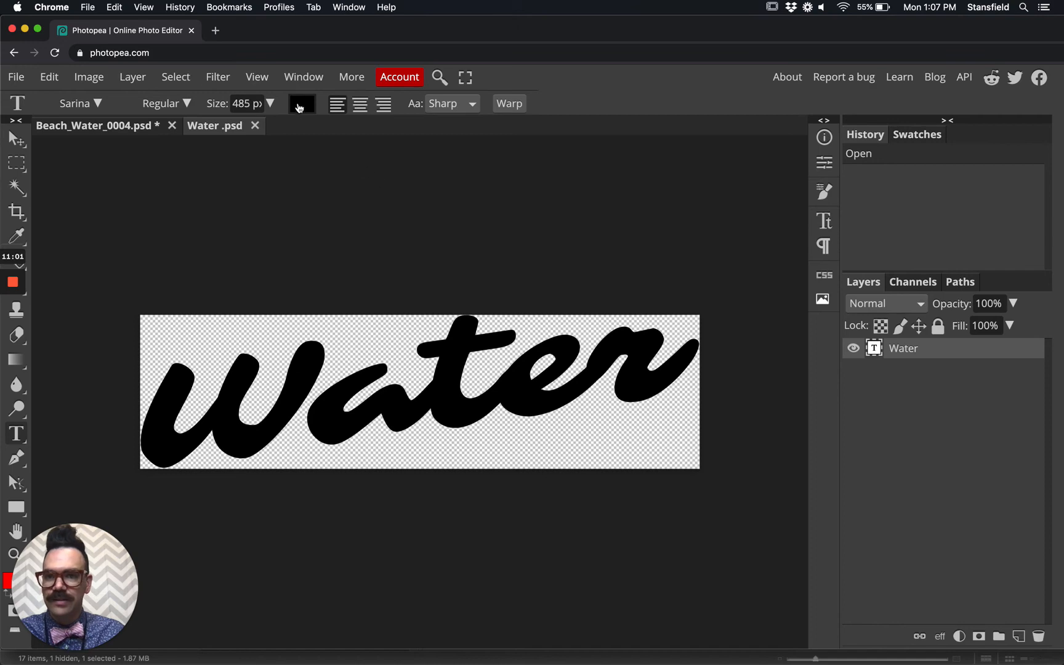
Recolour the Sarina 'Water' lettering from black to a bright, saturated blue
click(302, 104)
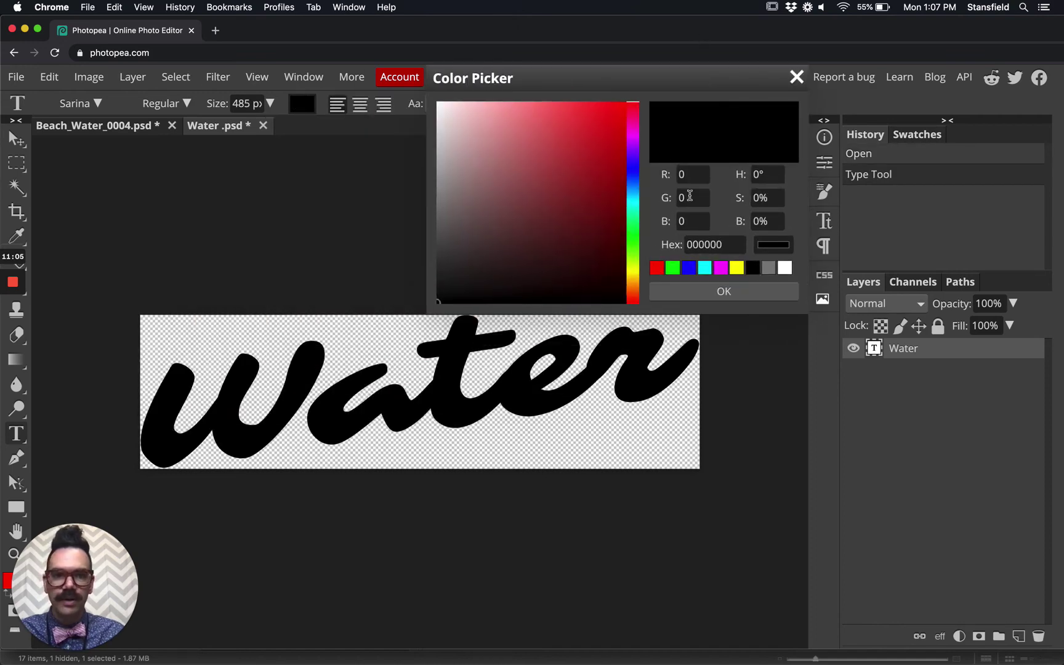
click(634, 196)
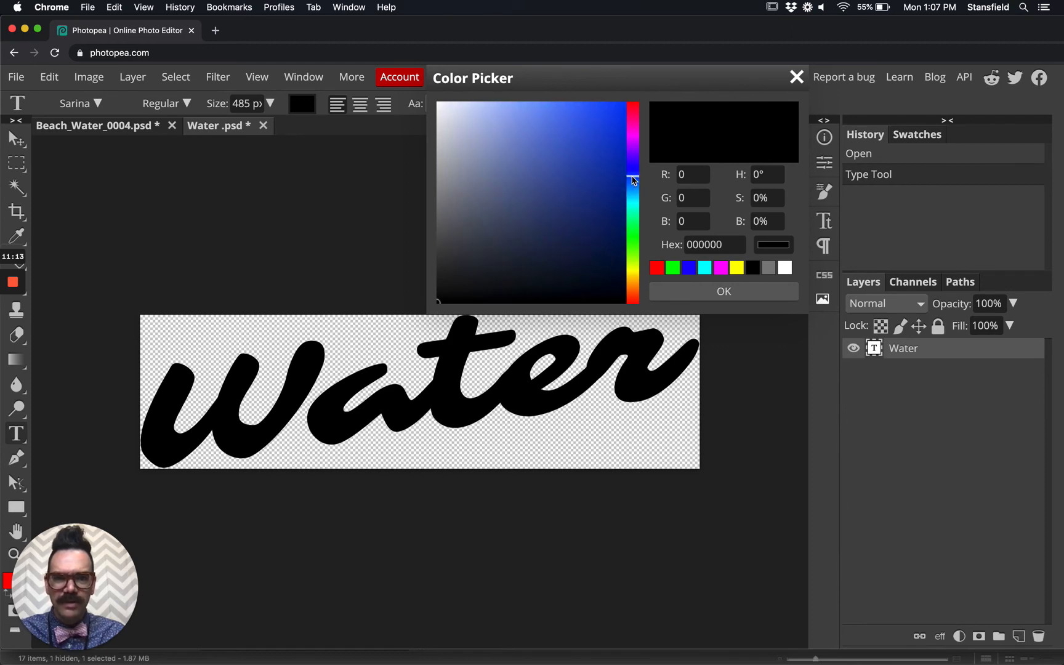
drag(632, 180, 632, 193)
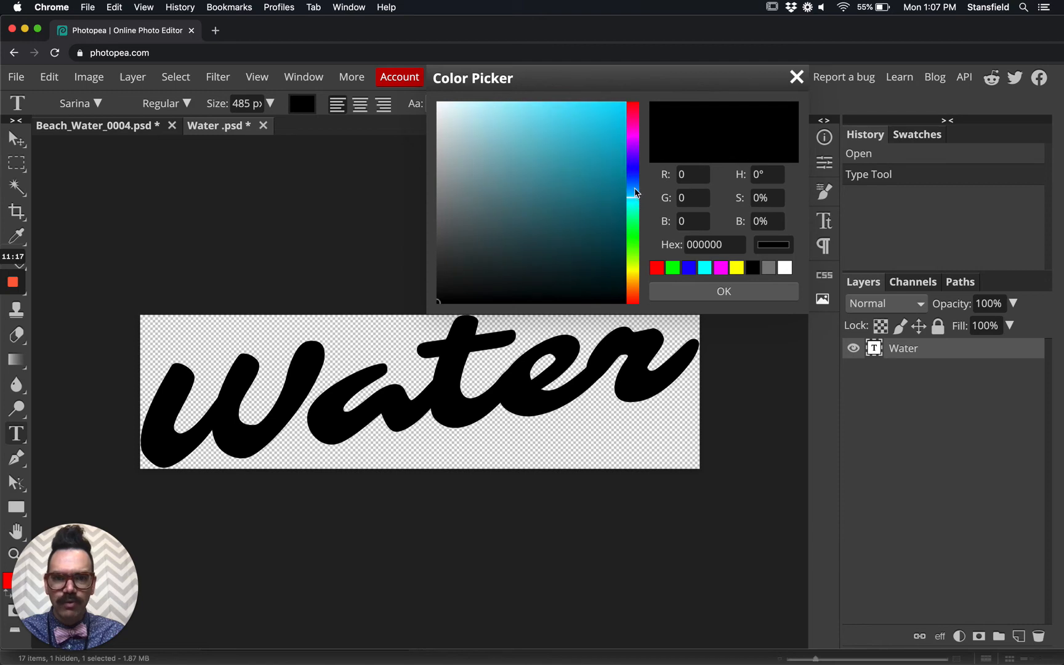
drag(632, 194, 633, 187)
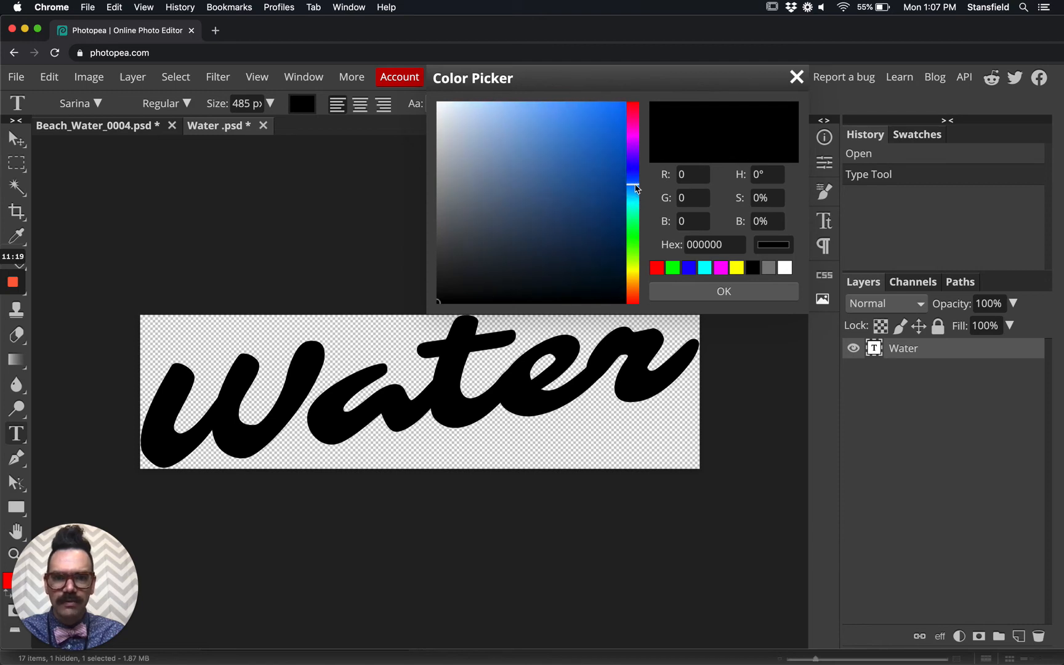
mouse_move(578, 142)
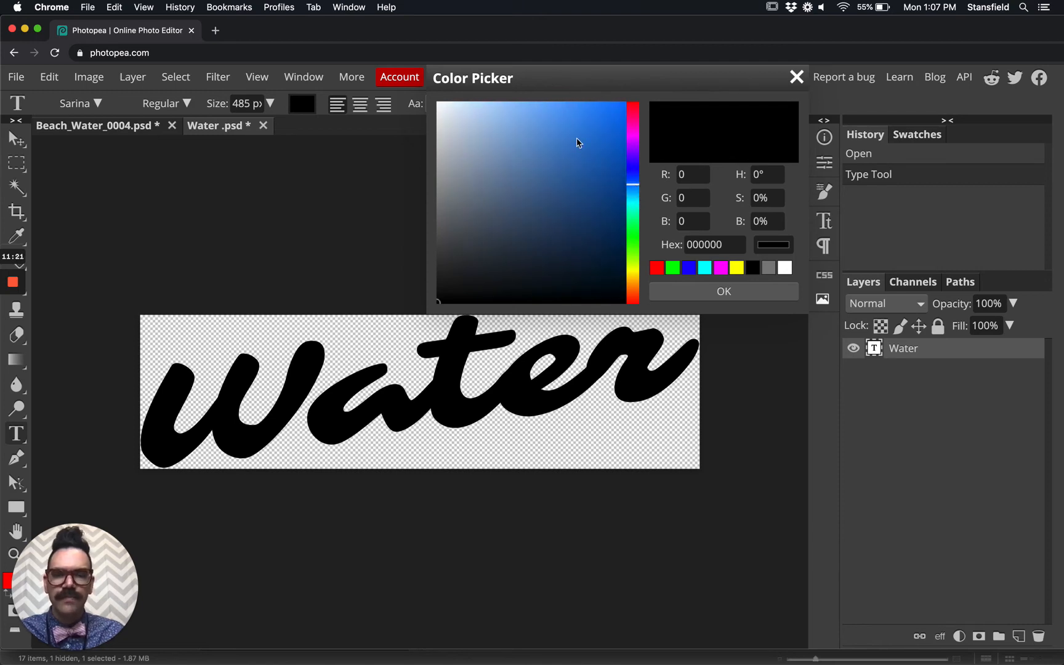
click(578, 131)
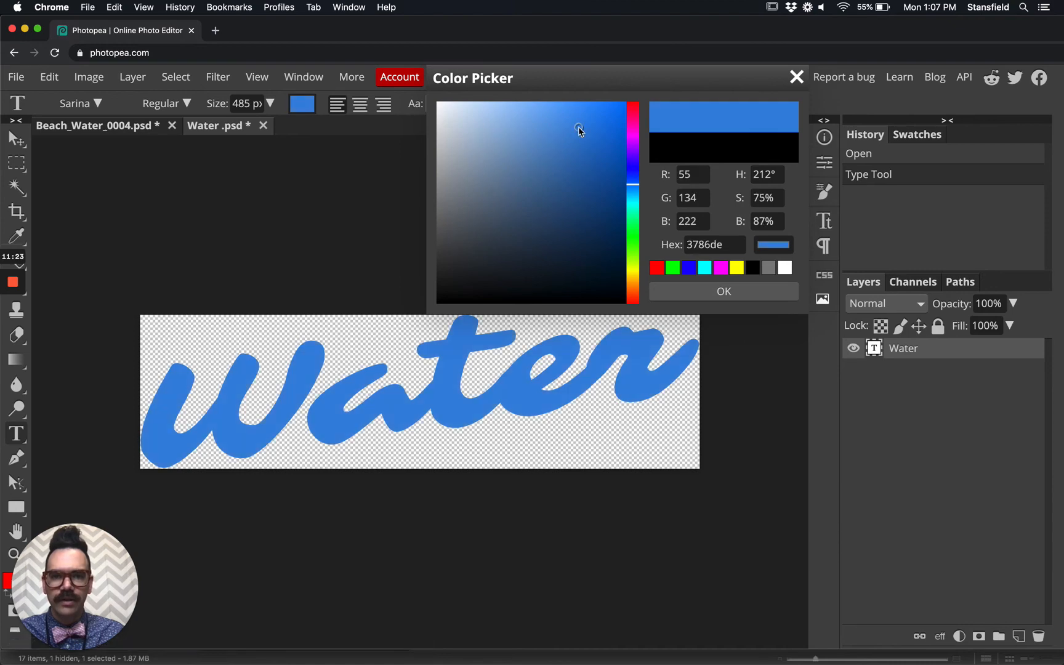
click(596, 119)
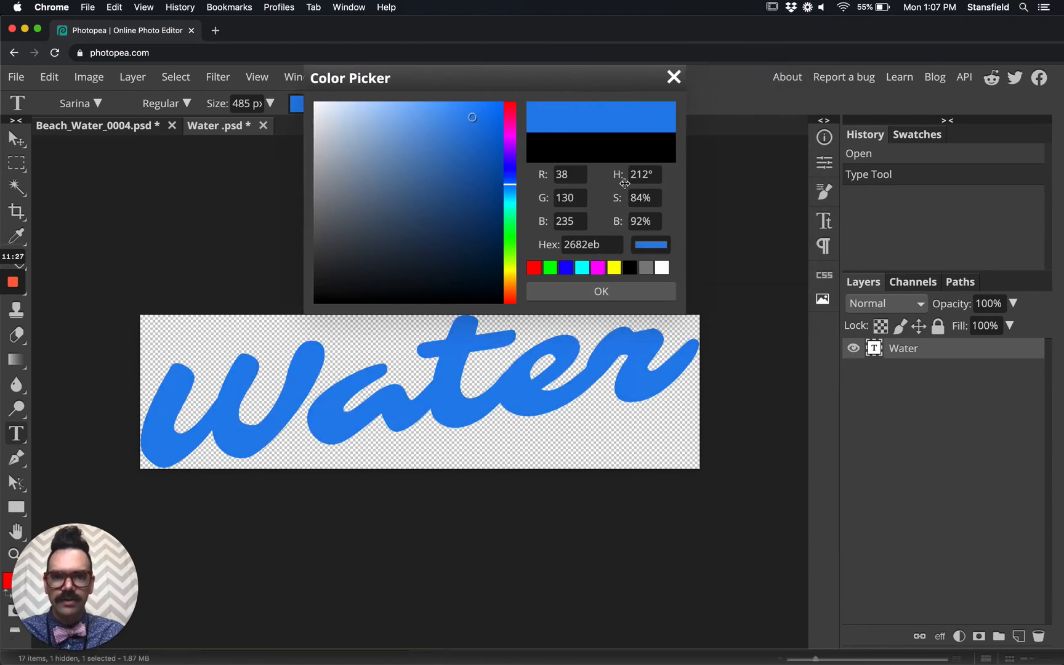
click(600, 292)
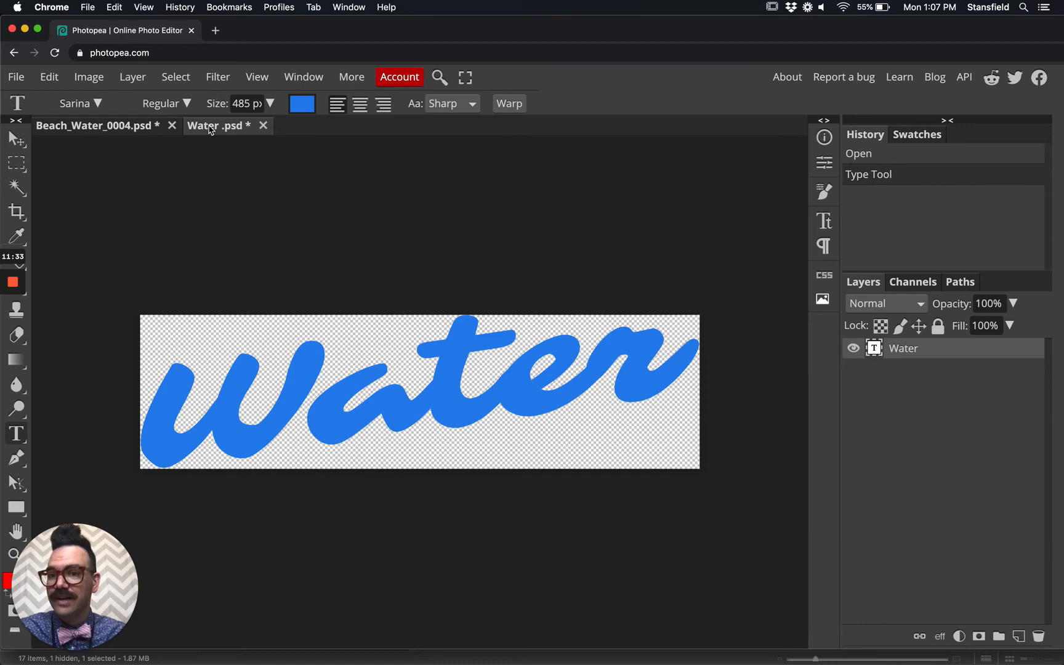
mouse_move(245, 131)
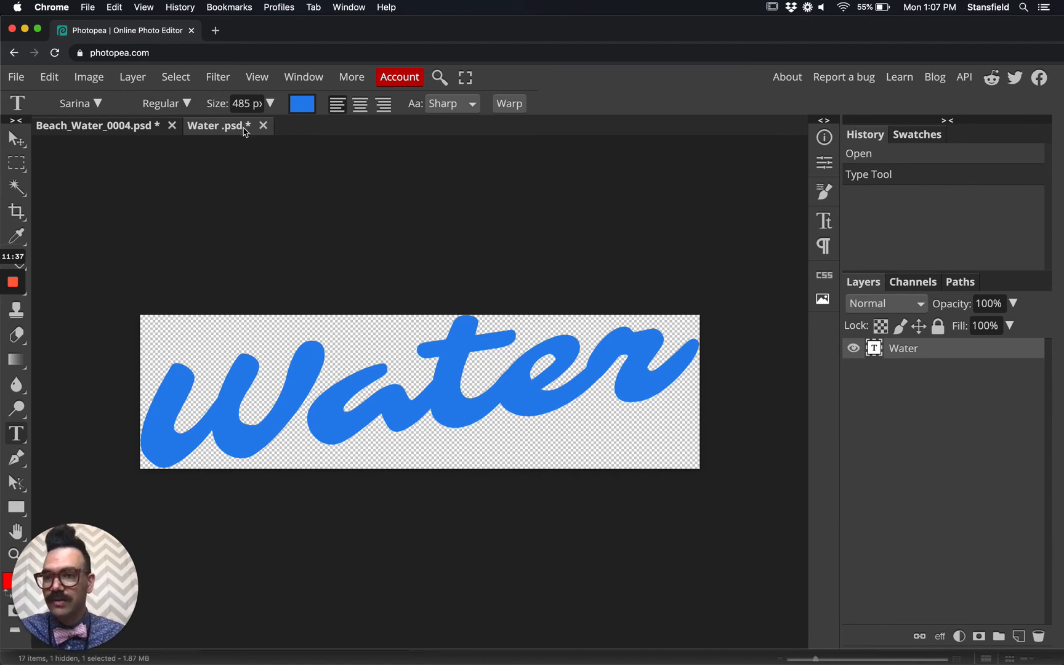
Save the Water smart object so the blue lettering updates in the beach composition
click(15, 76)
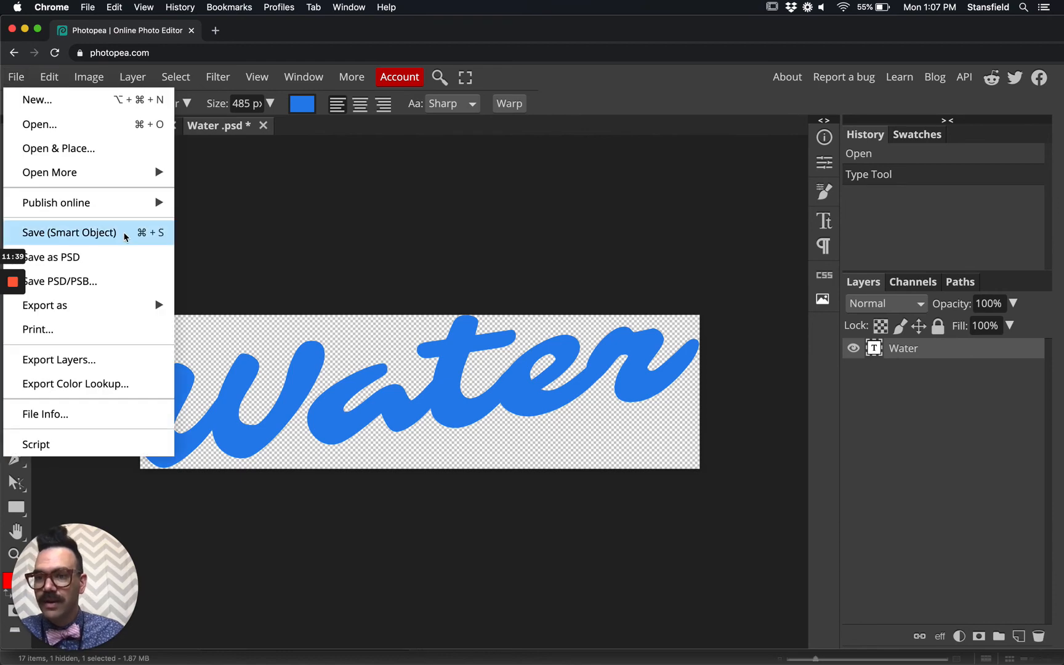
mouse_move(54, 236)
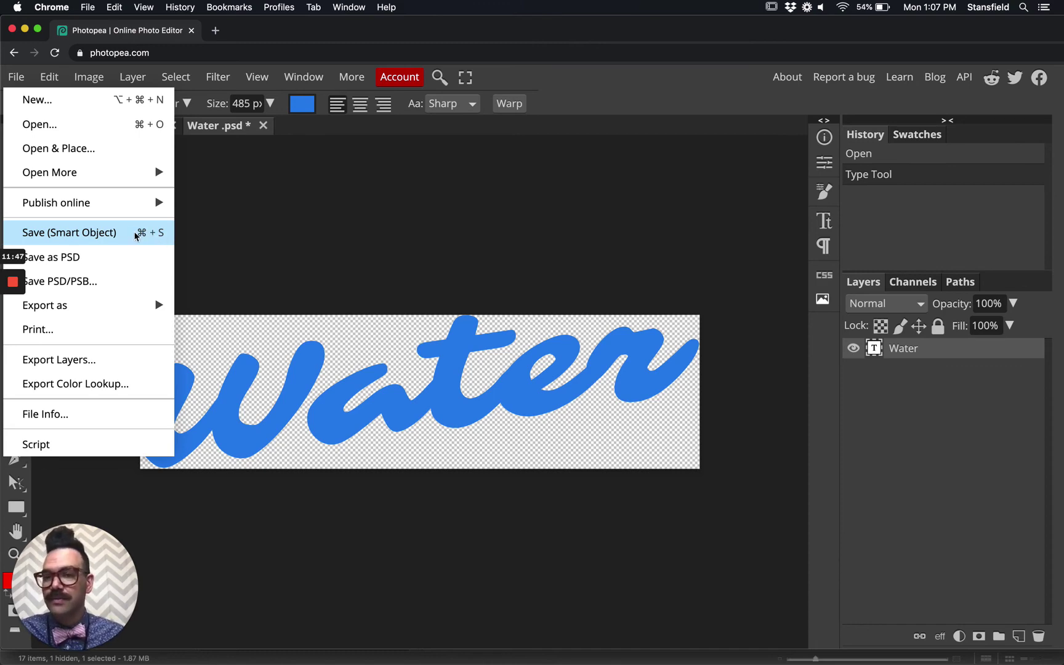
click(69, 232)
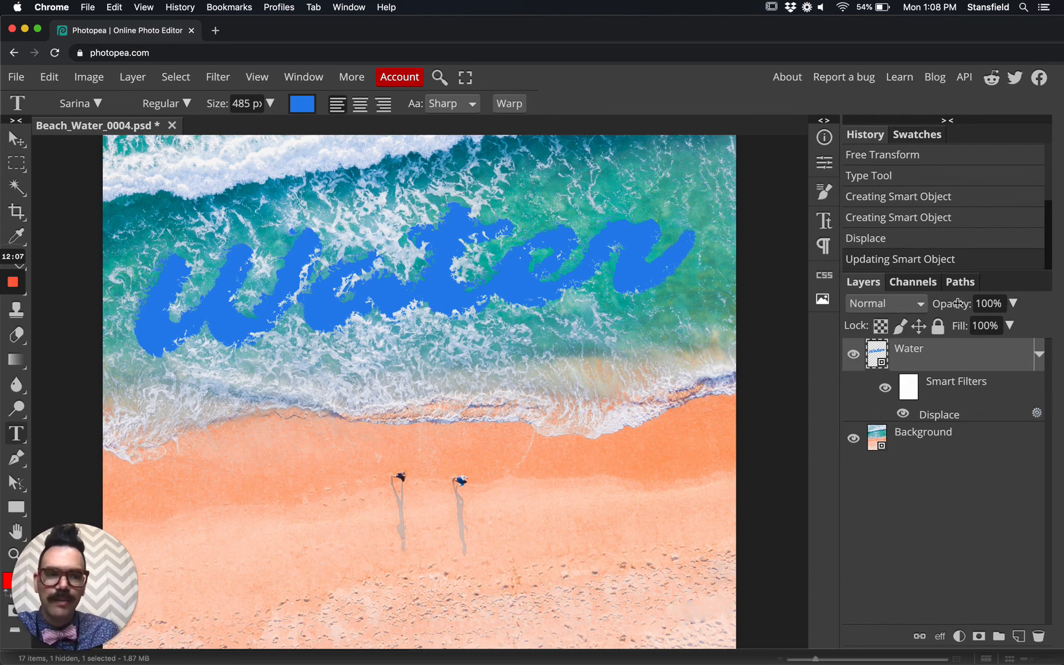
Set the Water layer's blend mode to Linear Burn
click(886, 303)
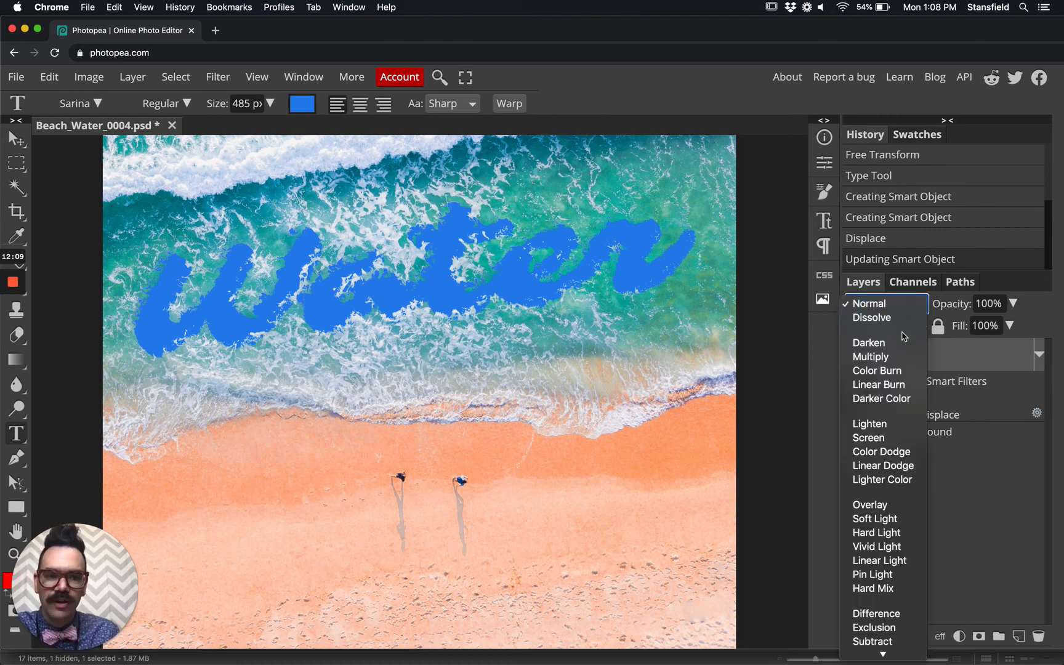
mouse_move(889, 385)
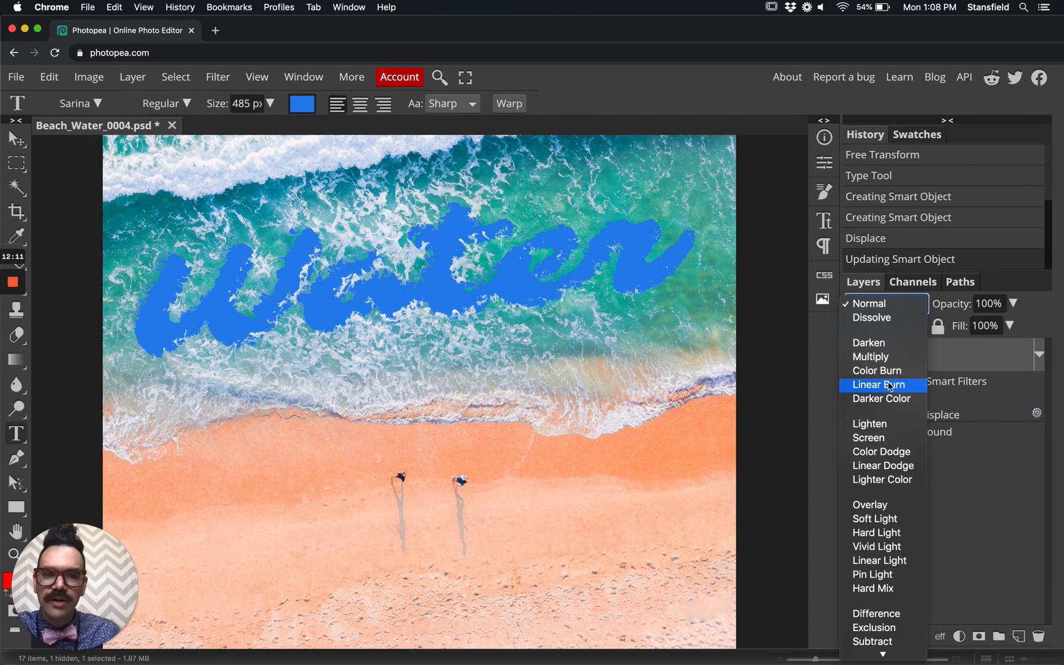
click(878, 385)
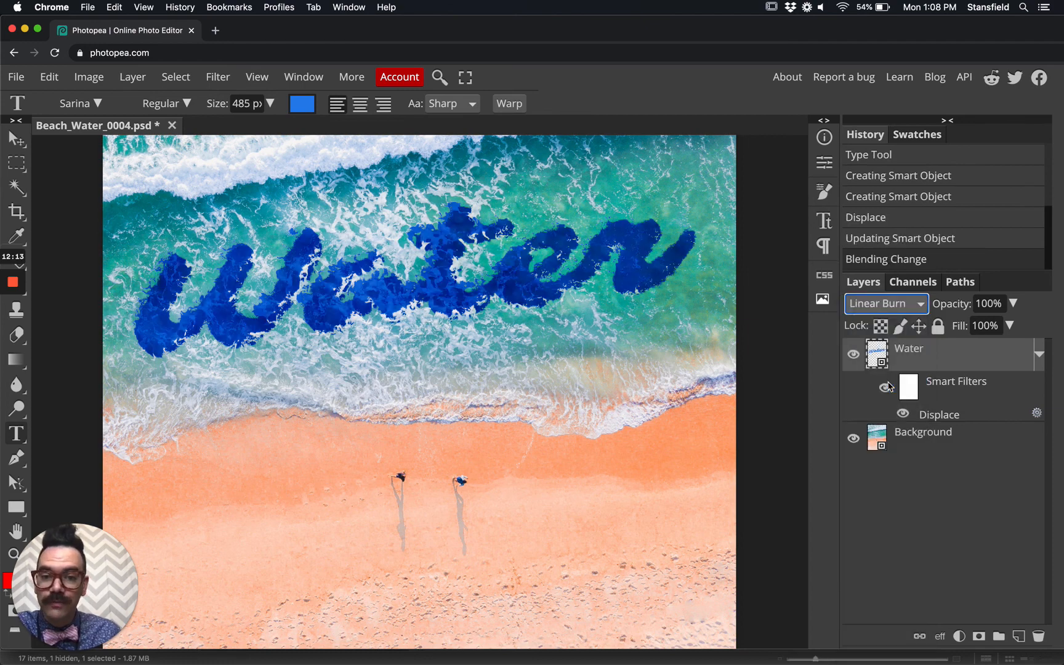